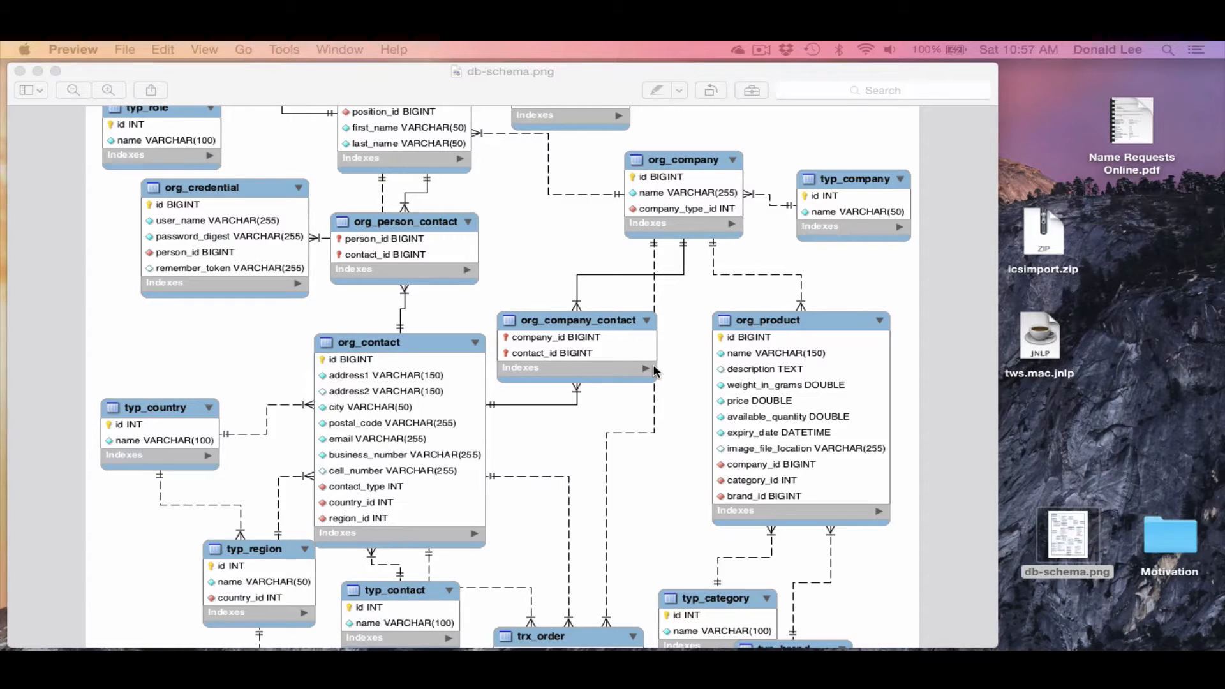
mouse_move(358, 413)
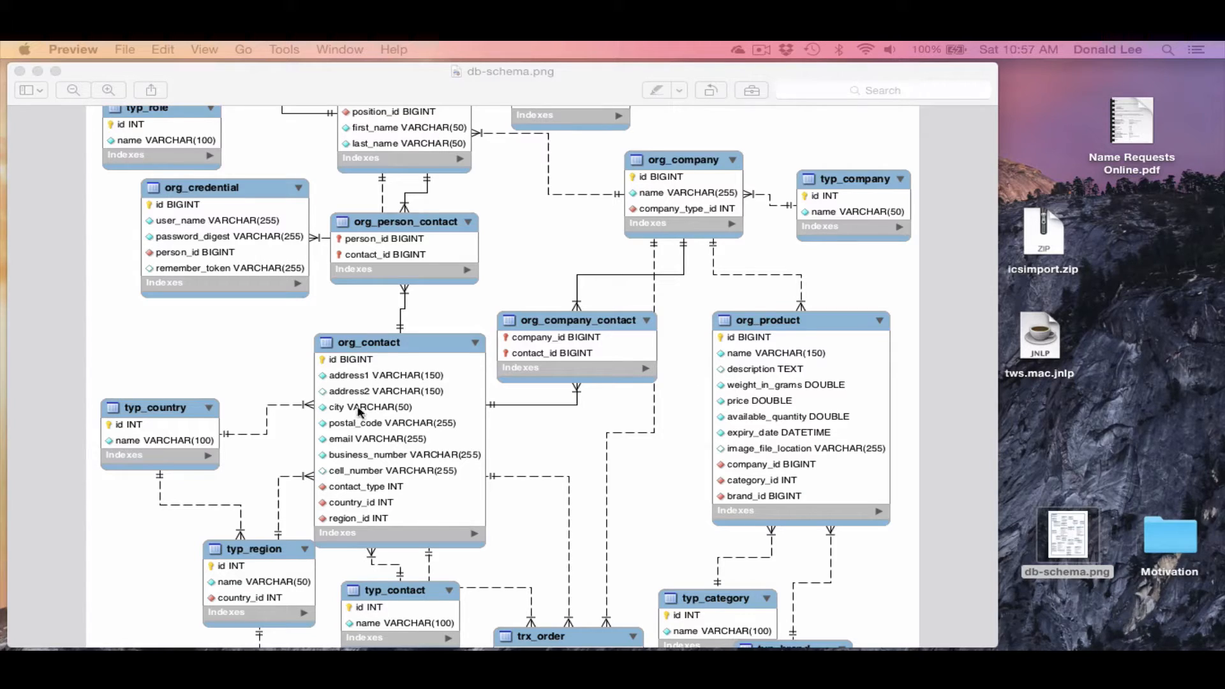
mouse_move(356, 349)
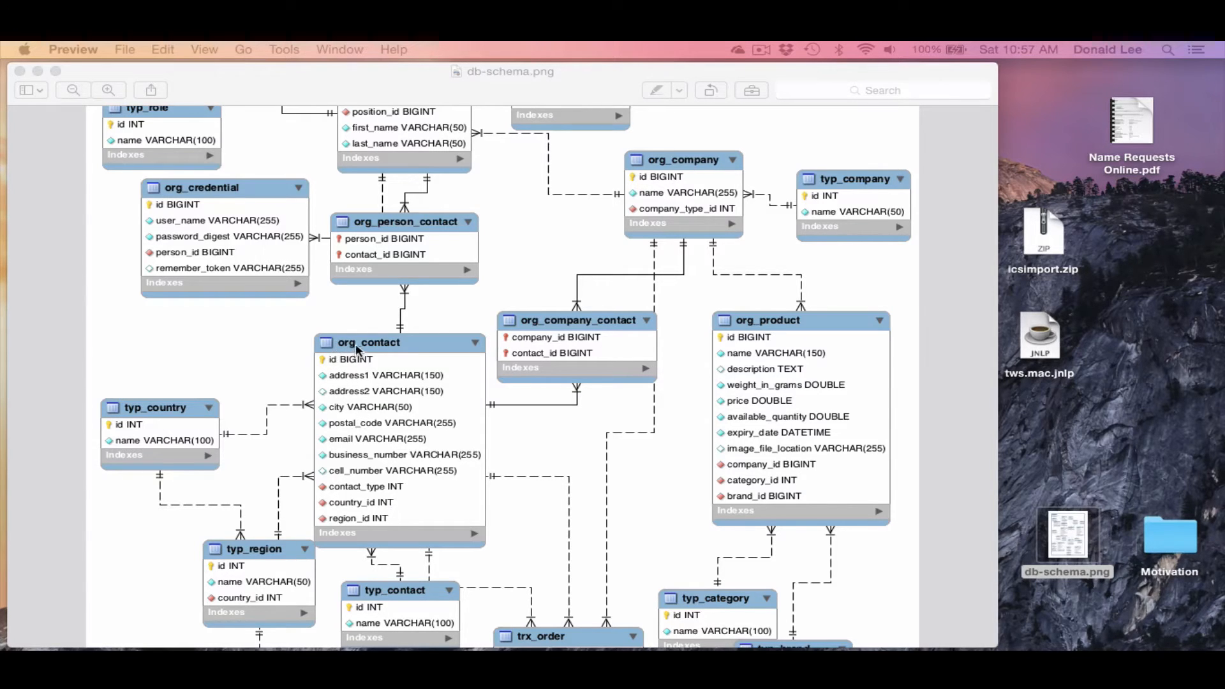
mouse_move(485, 574)
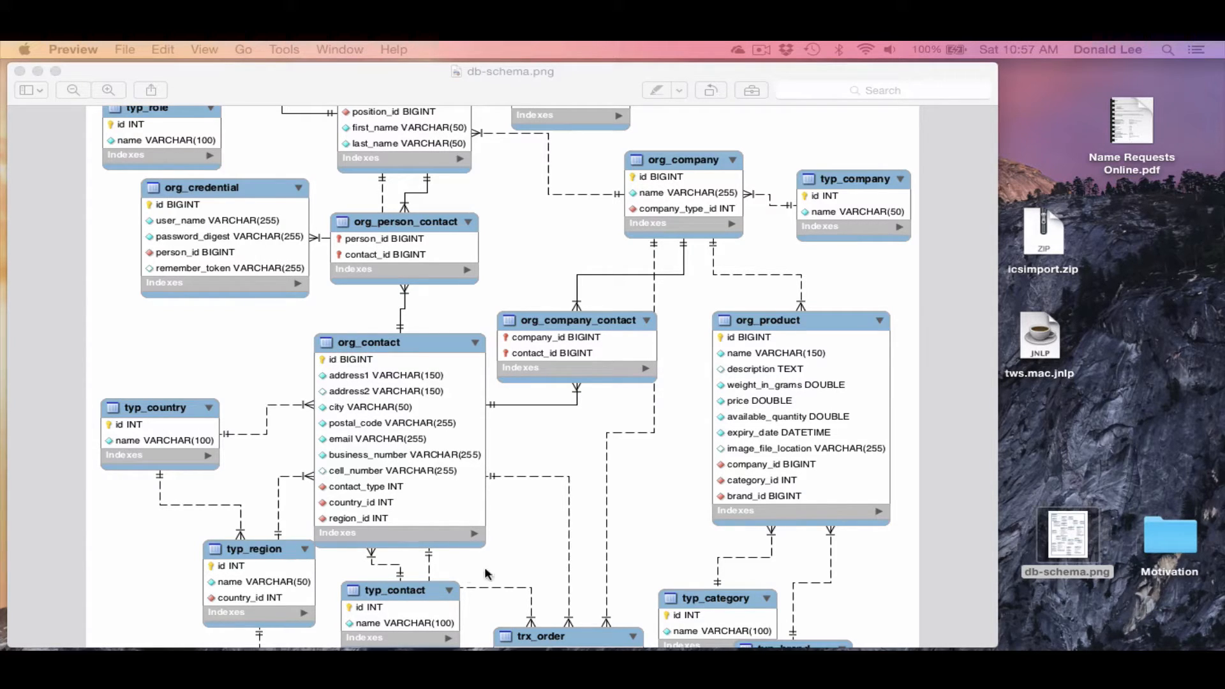
mouse_move(455, 497)
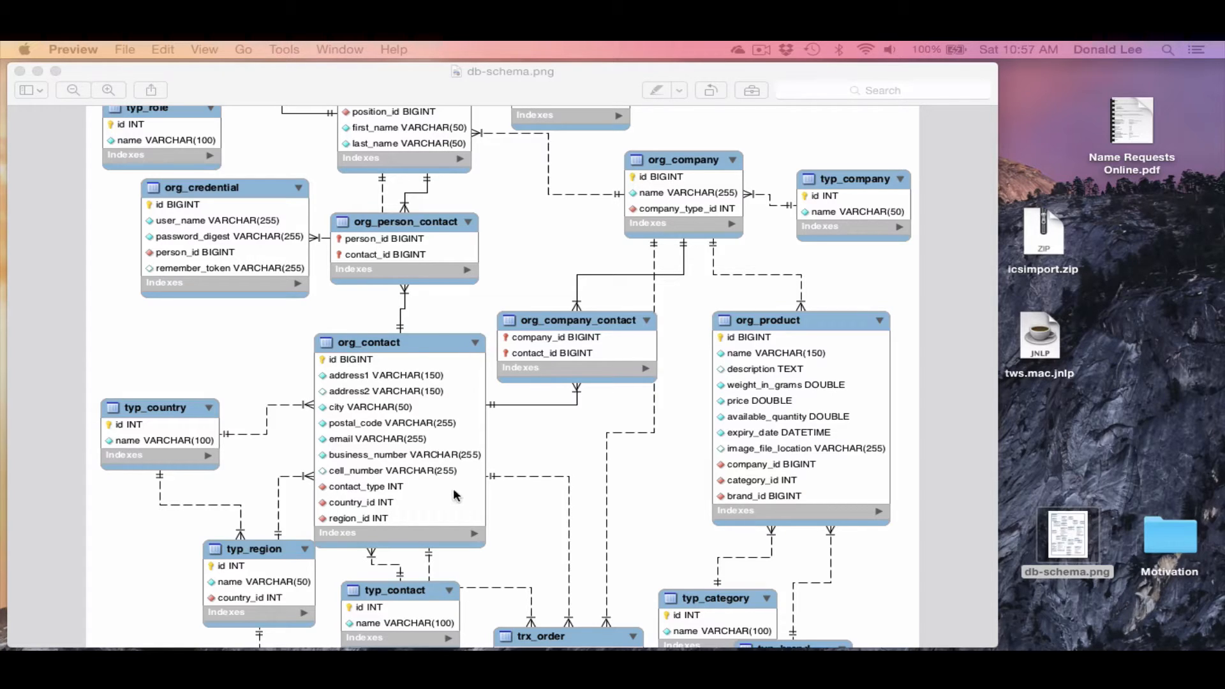
mouse_move(421, 370)
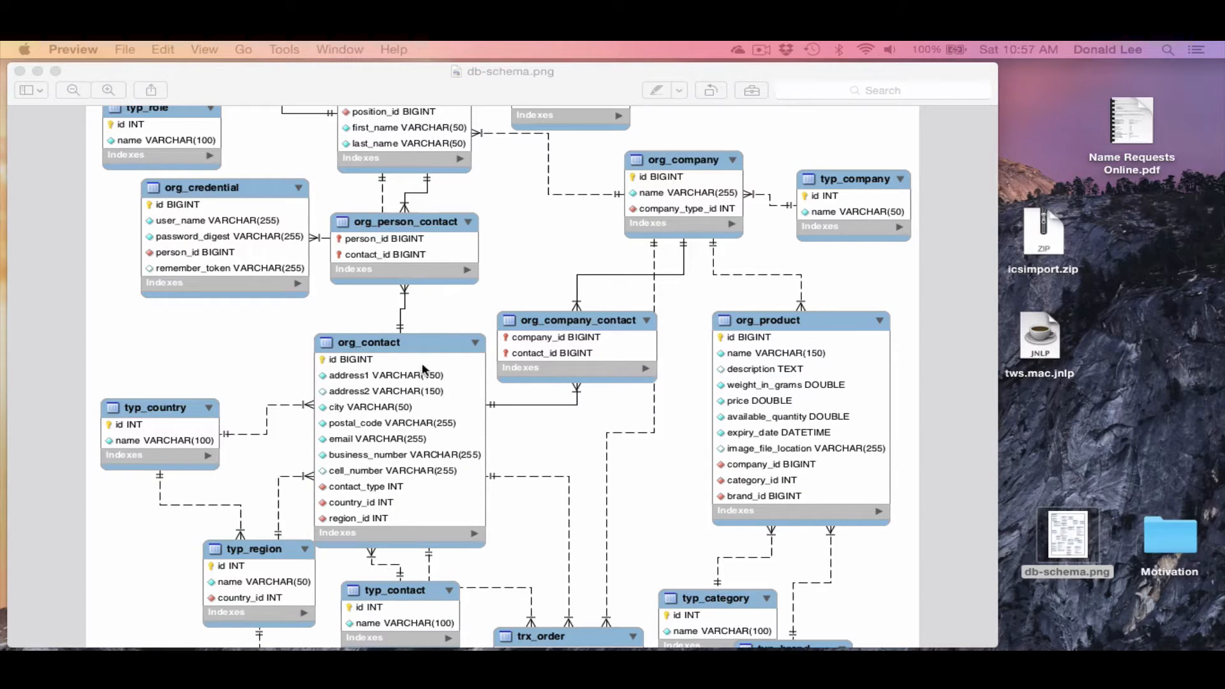
mouse_move(399, 352)
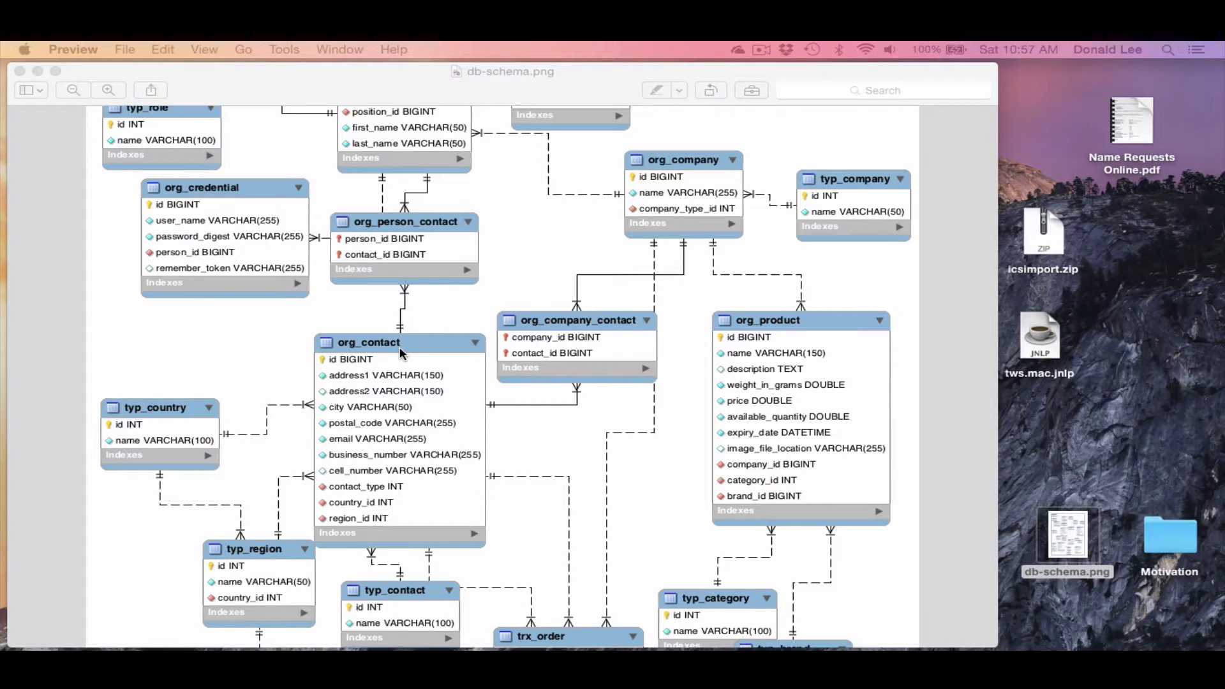
mouse_move(359, 485)
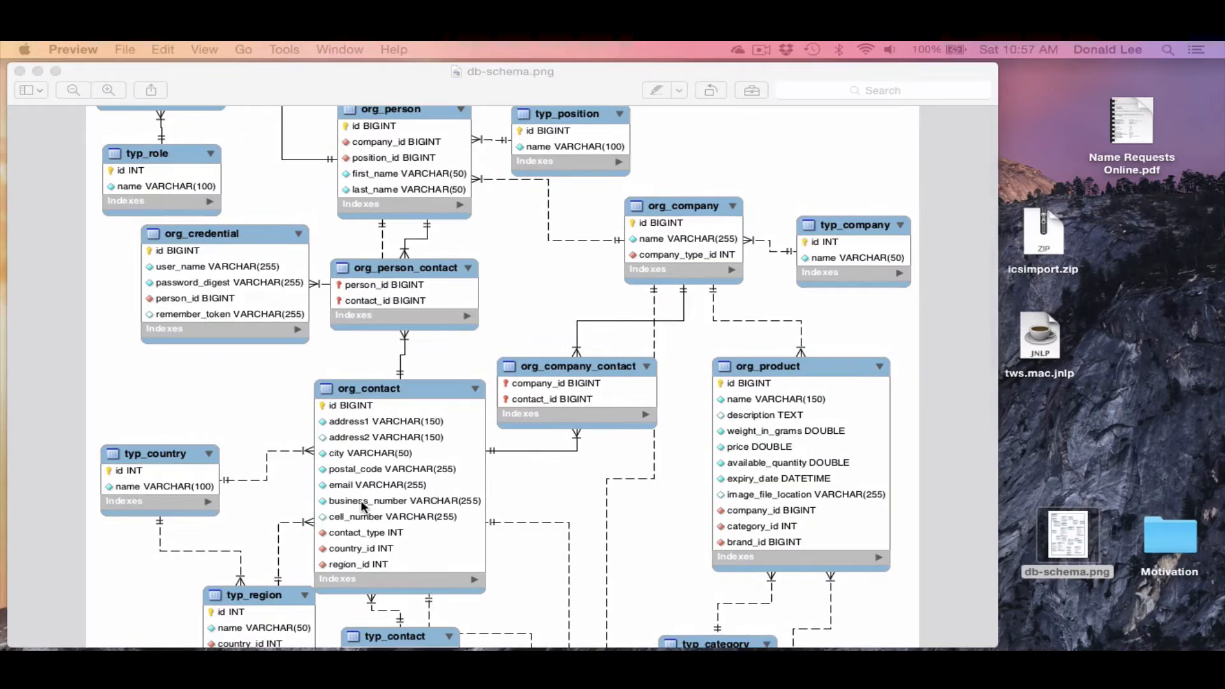
Collapse the views folder in the ProjectMeal project tree.
scroll("down", 3)
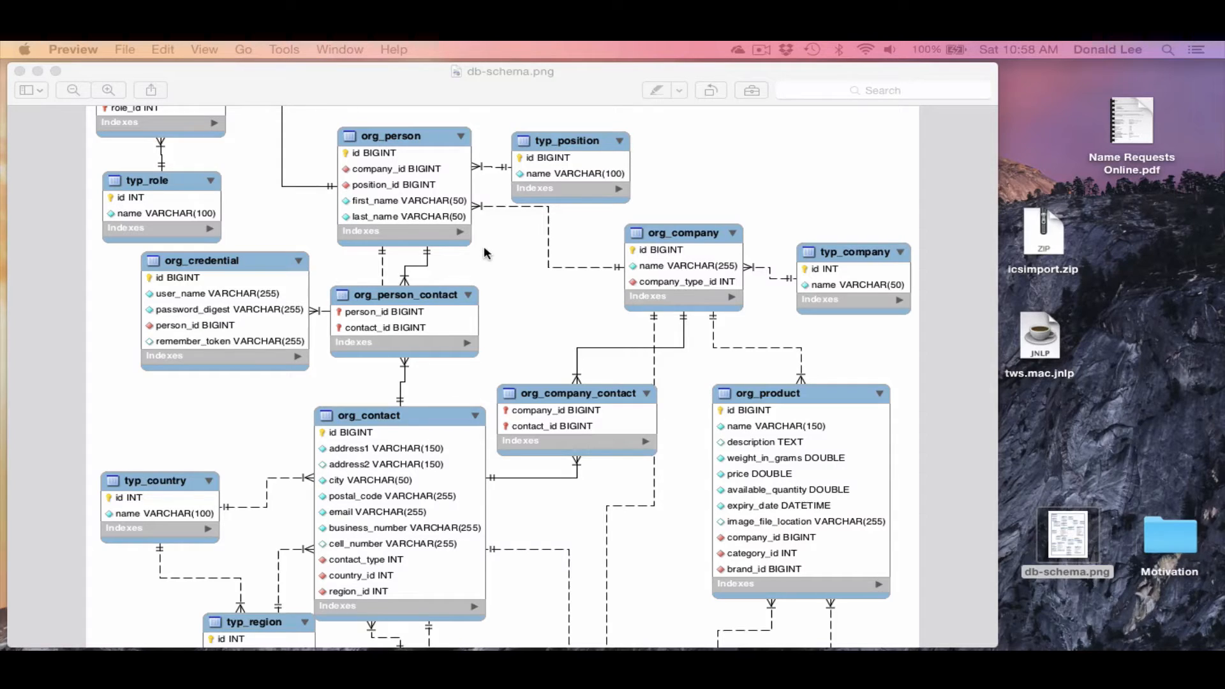
mouse_move(473, 122)
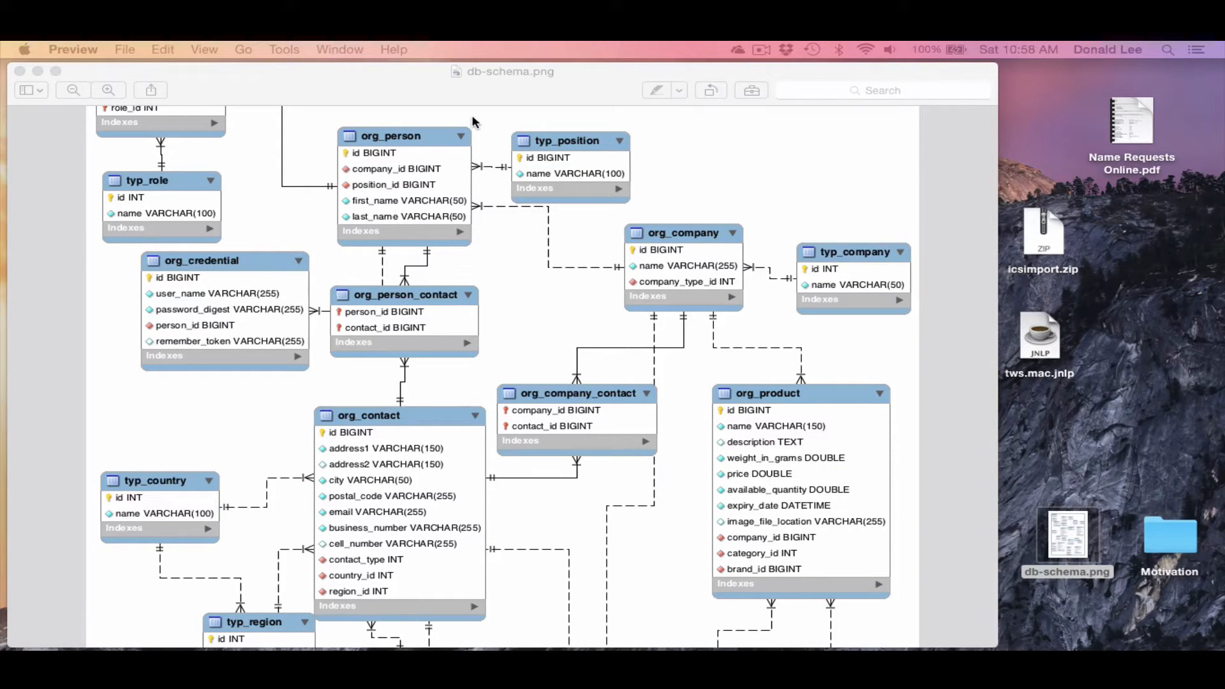
mouse_move(422, 153)
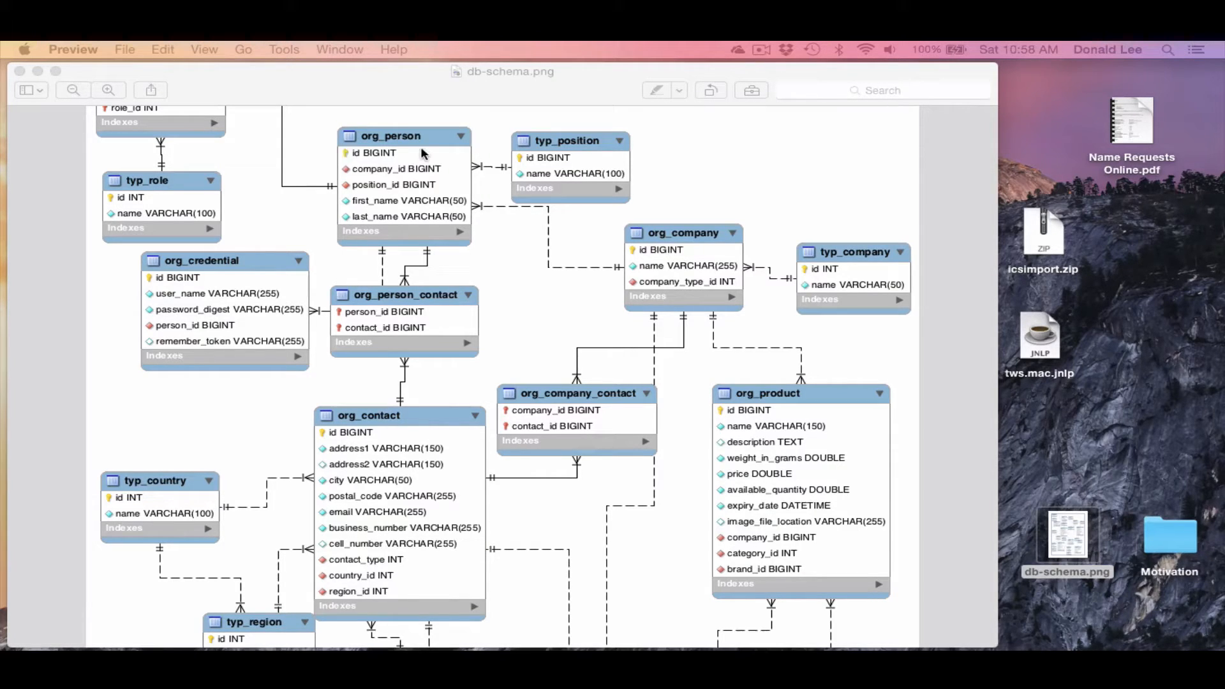
mouse_move(401, 227)
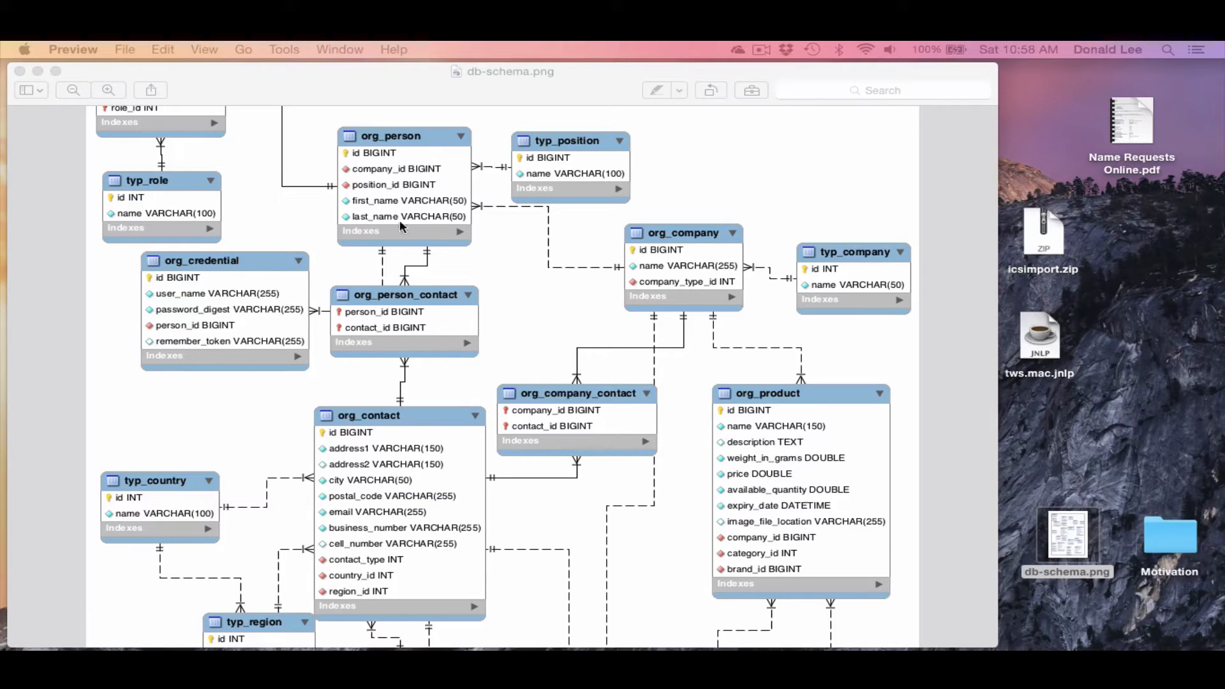
mouse_move(394, 226)
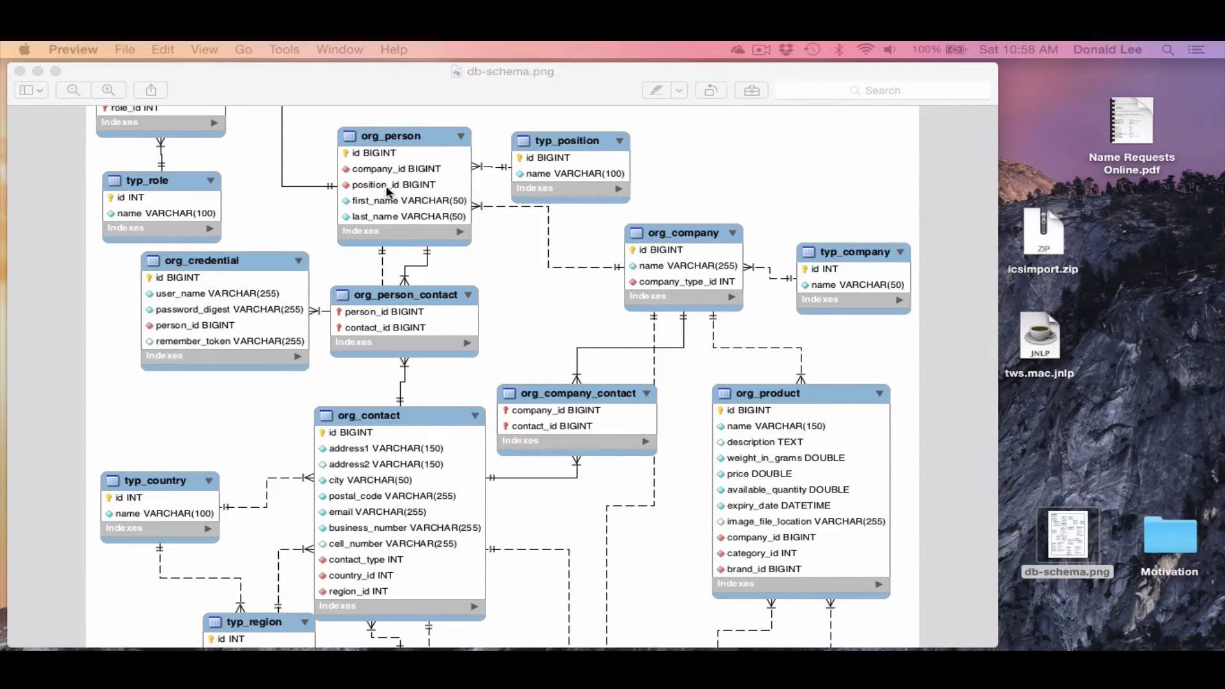
mouse_move(382, 211)
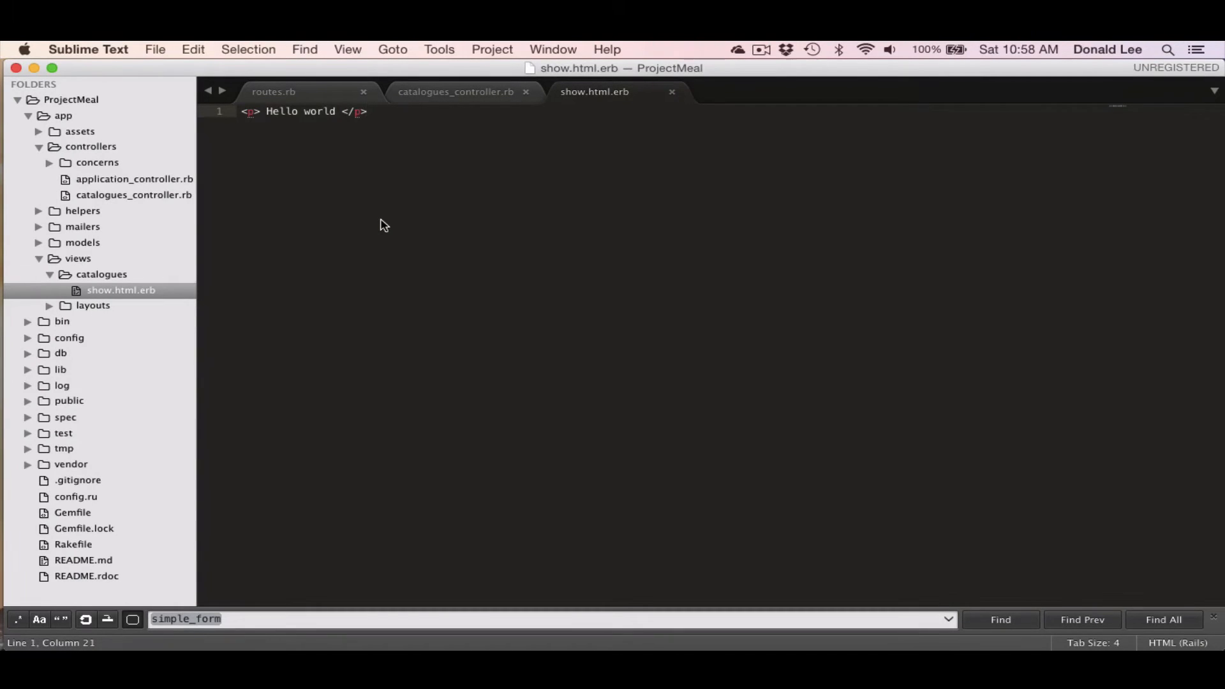
mouse_move(149, 279)
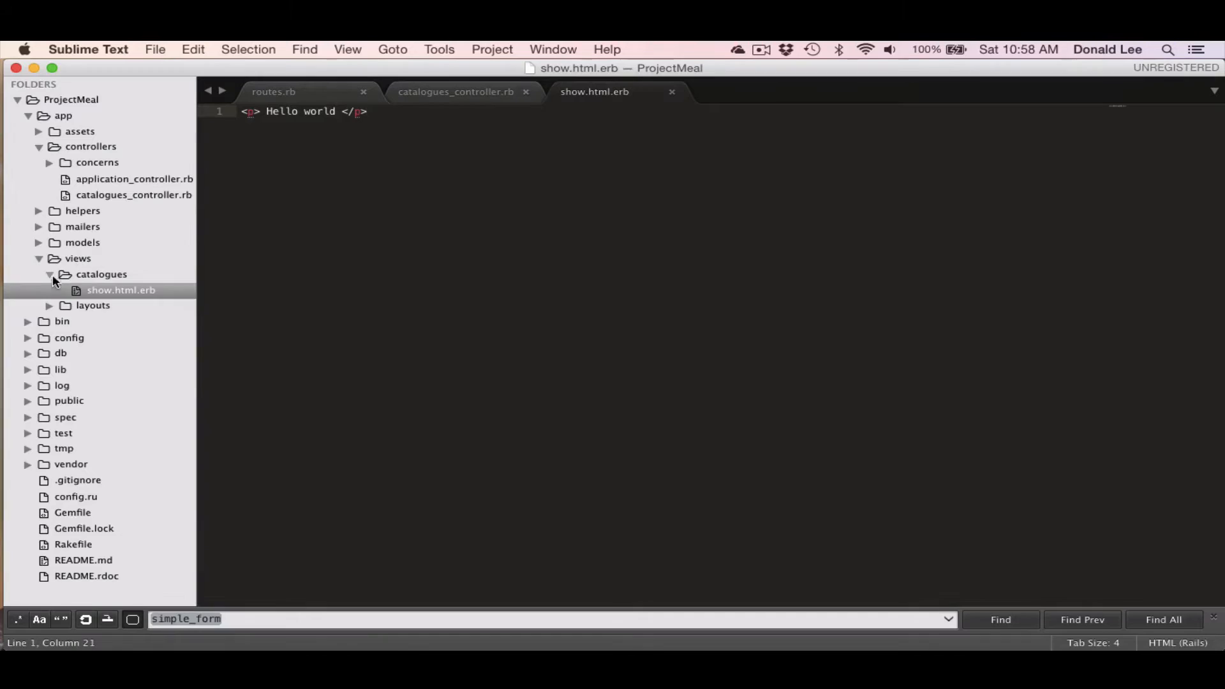
left_click(38, 258)
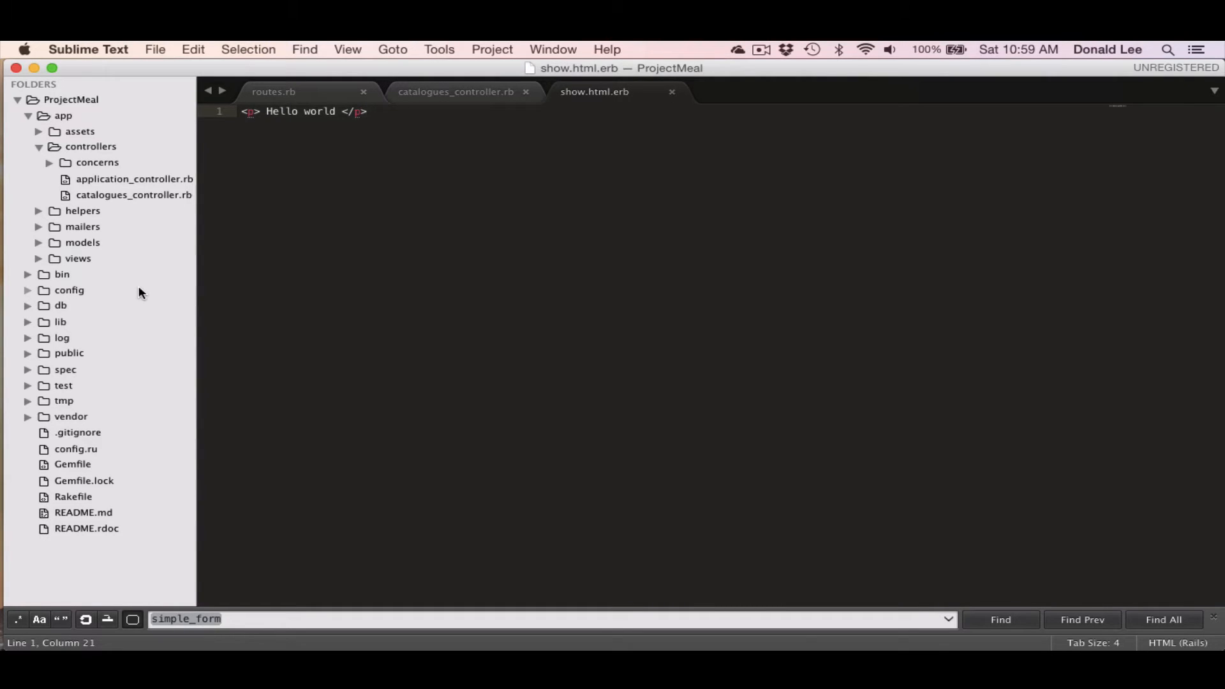
mouse_move(140, 263)
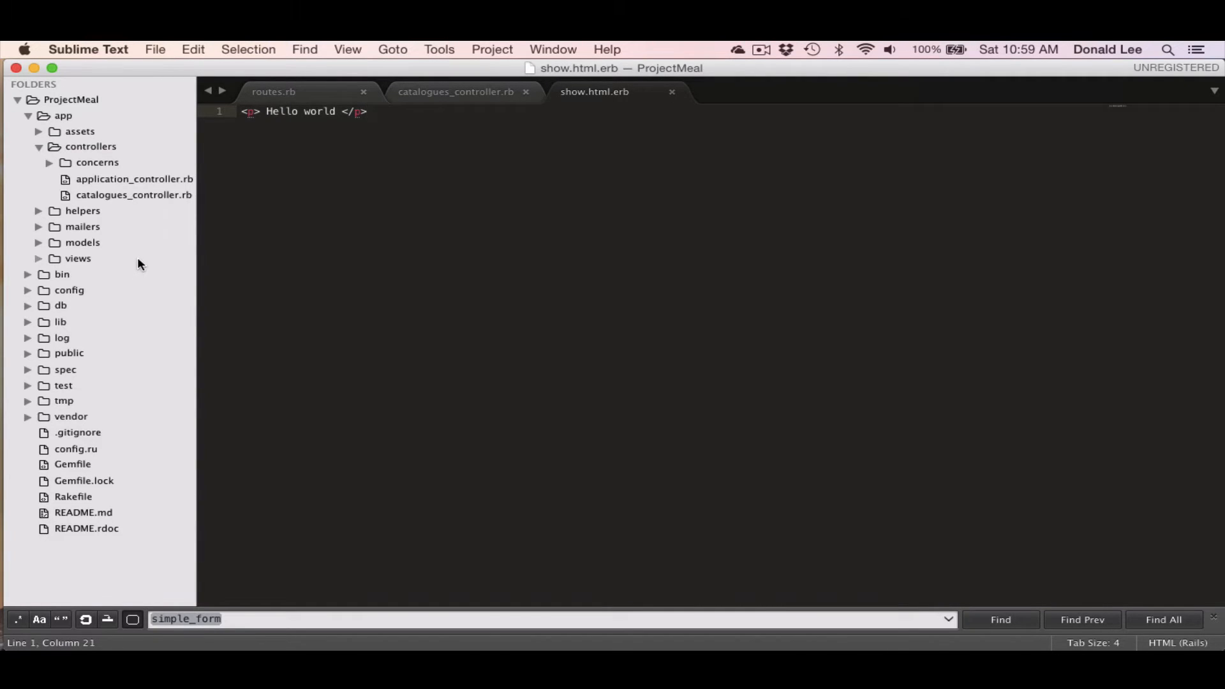
mouse_move(138, 245)
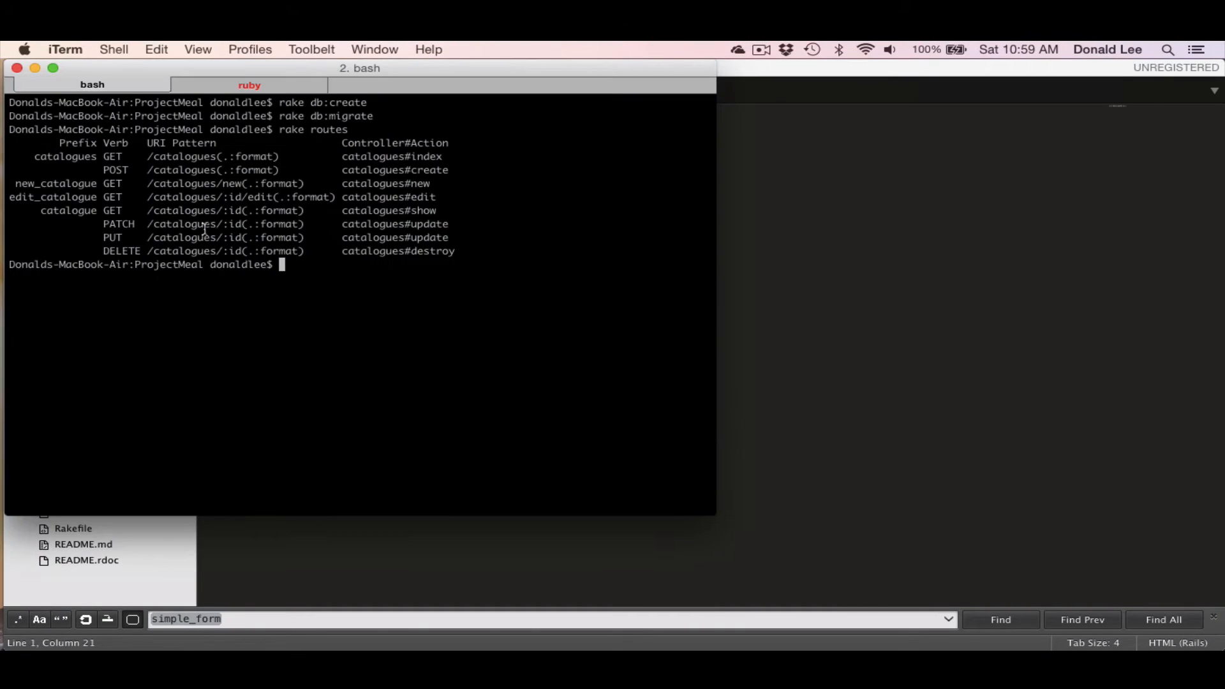
Type 'rails generate model OrgCompany' at the ProjectMeal prompt without running it.
type("rails generate")
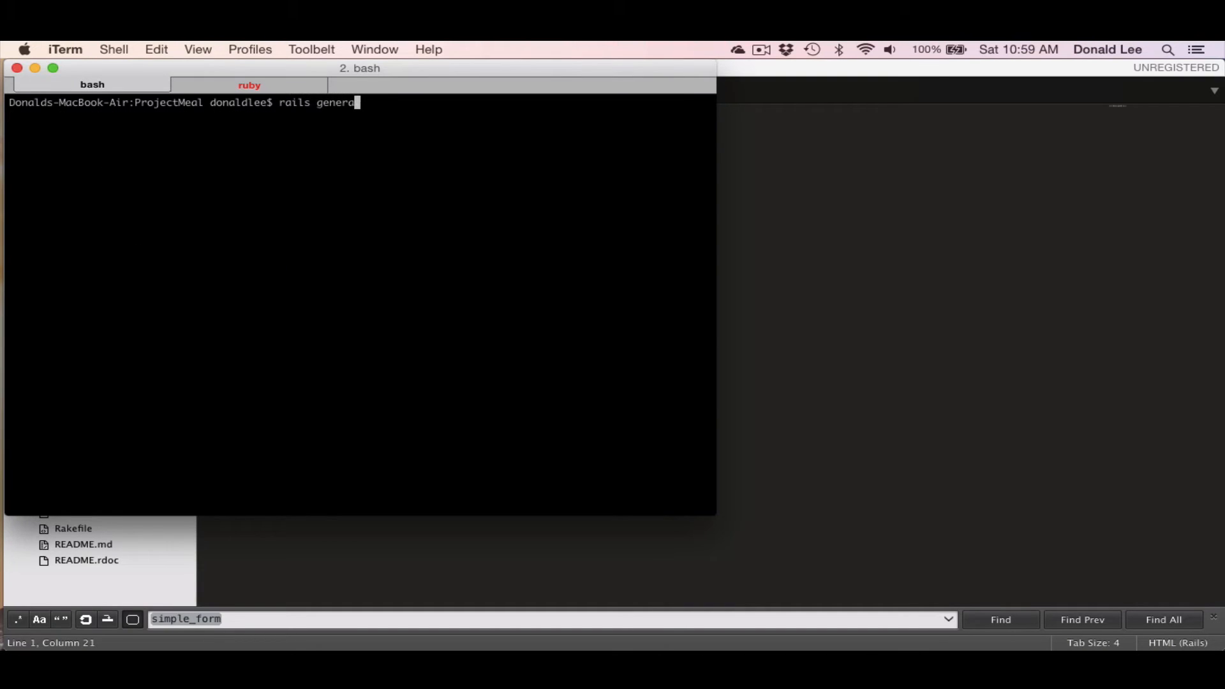
type("te model")
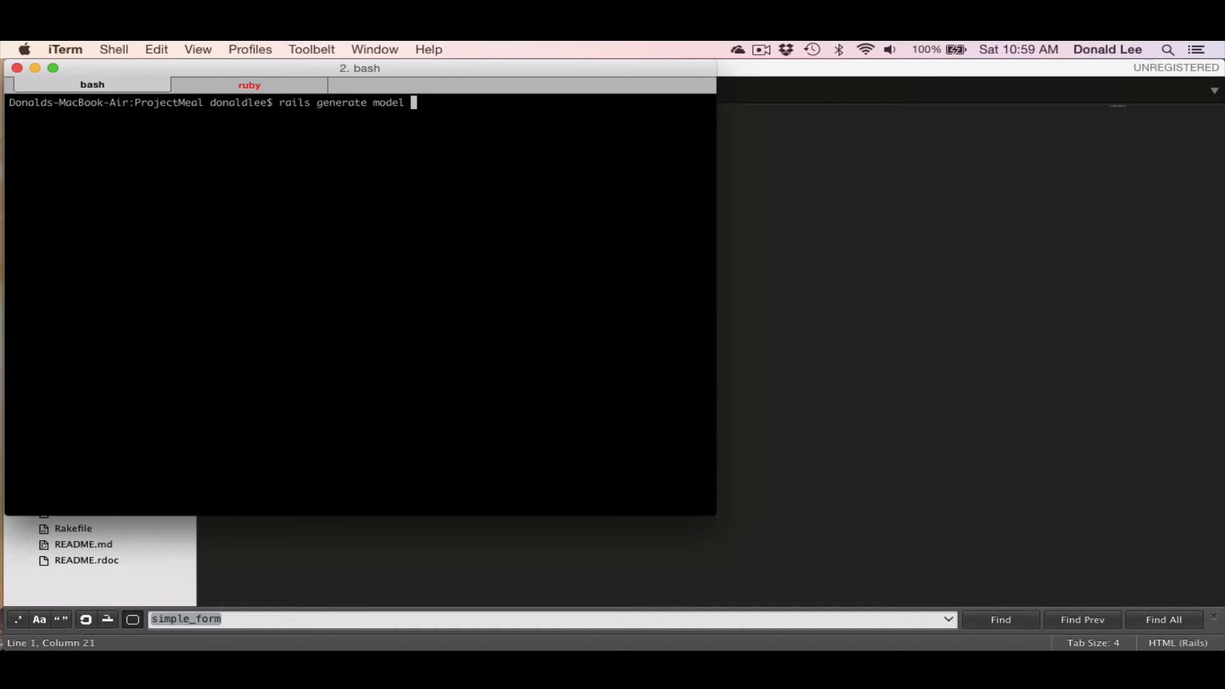
type("OrgCompany")
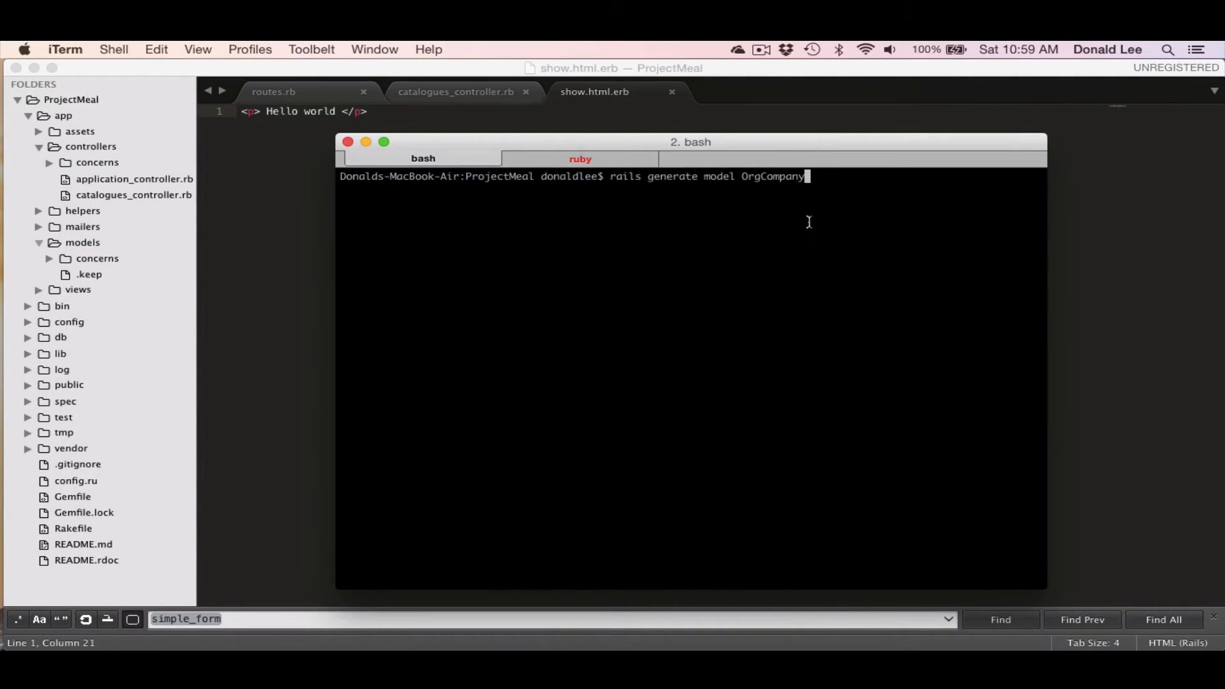
mouse_move(752, 196)
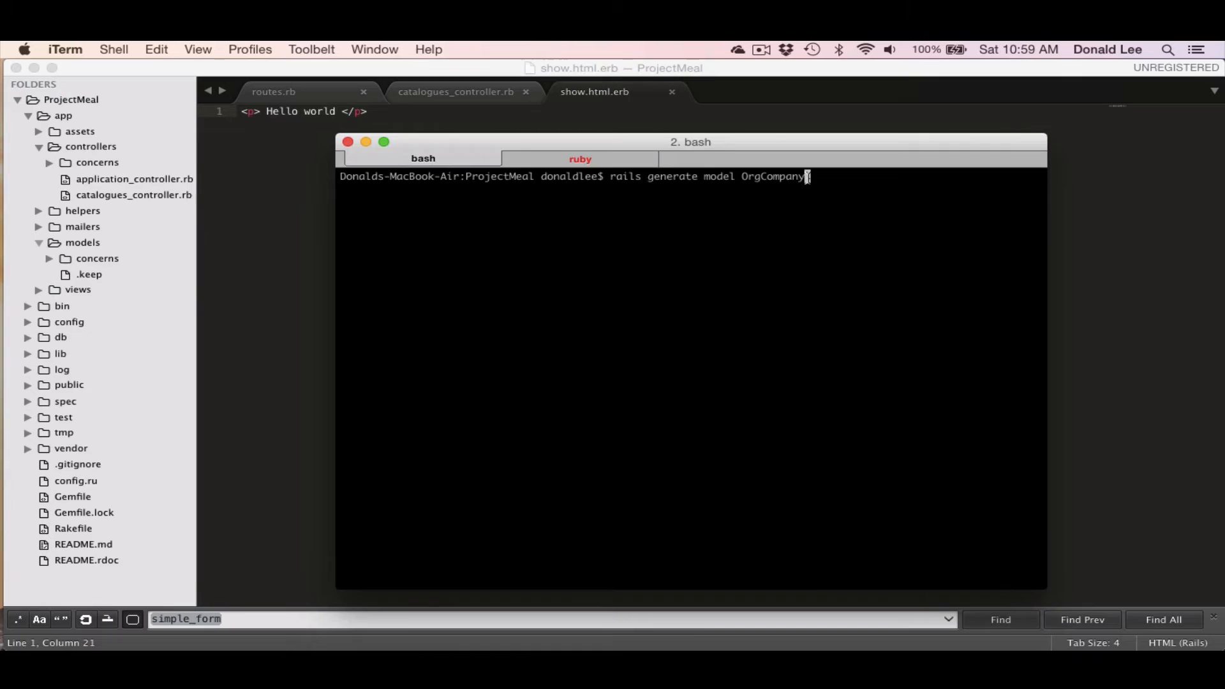
mouse_move(812, 213)
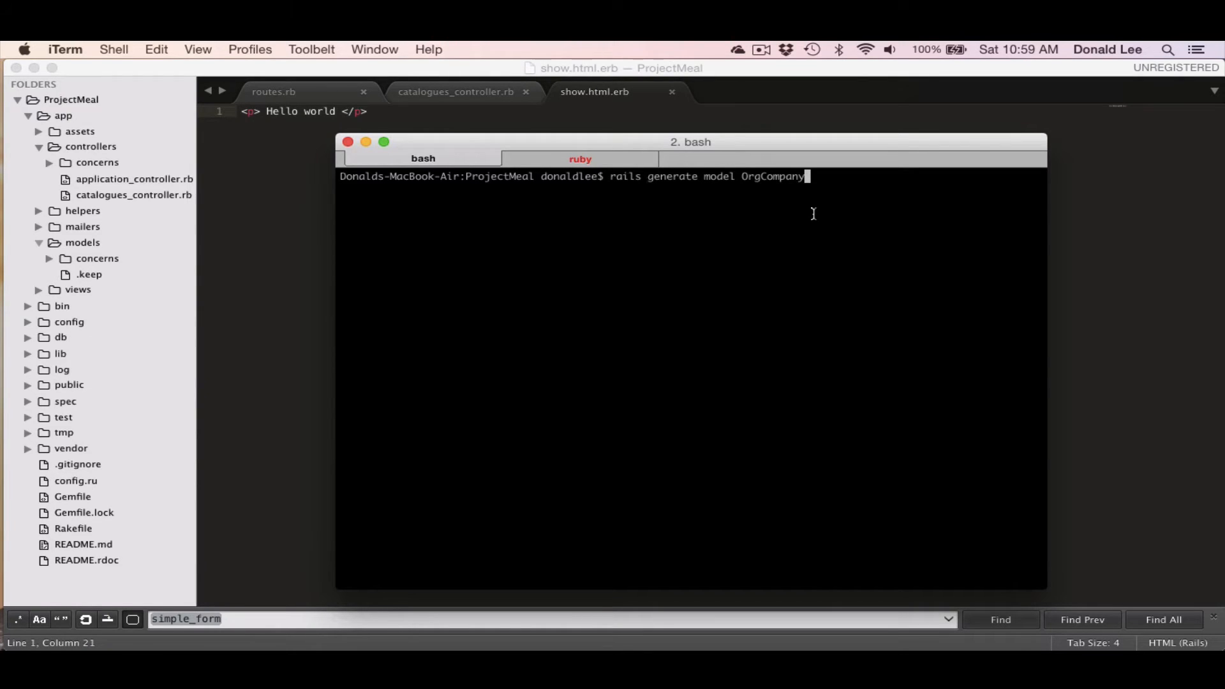
mouse_move(768, 176)
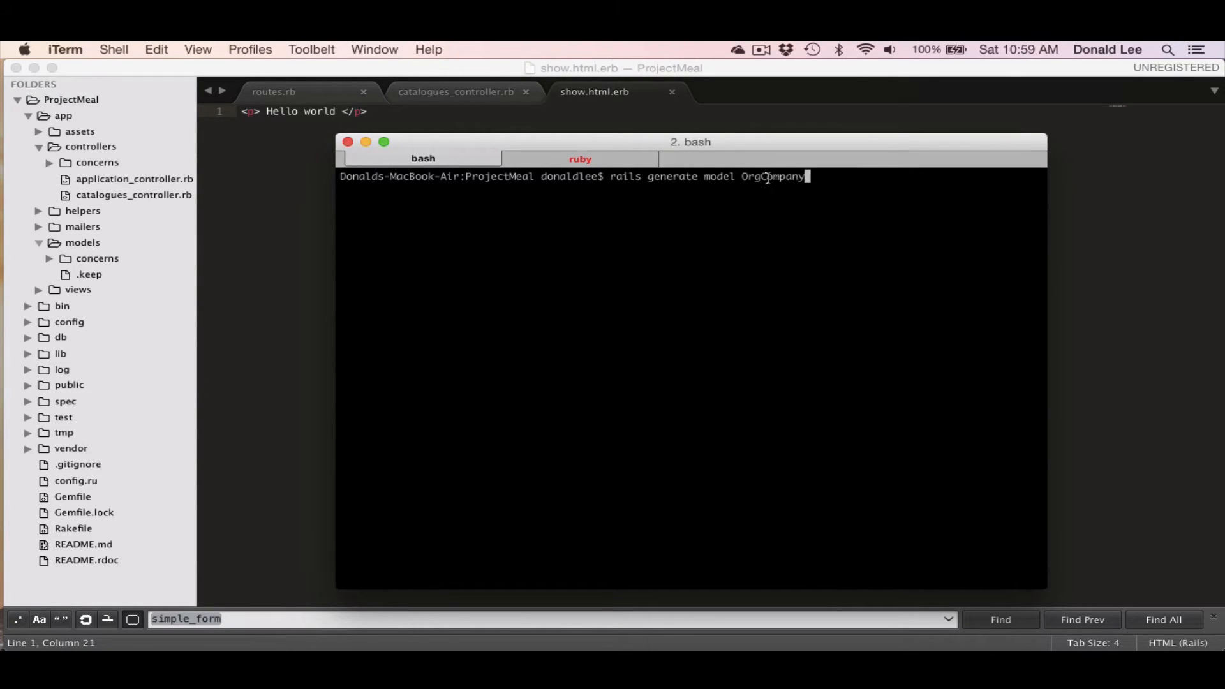
mouse_move(805, 276)
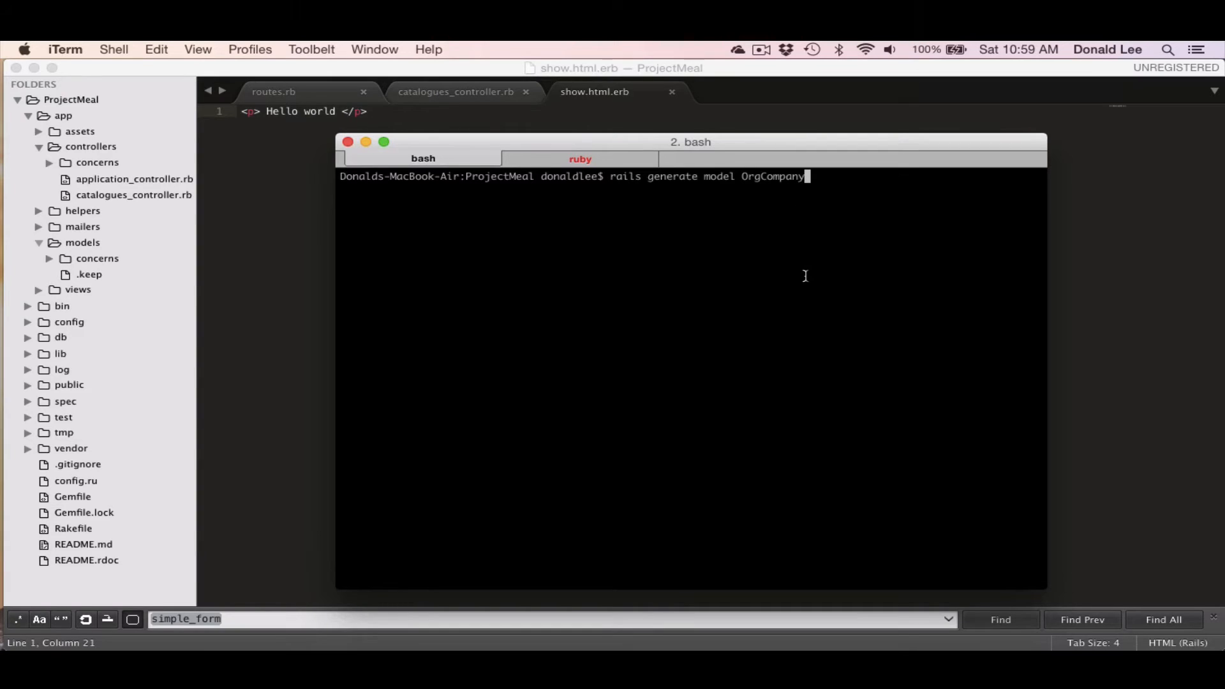
key("Return")
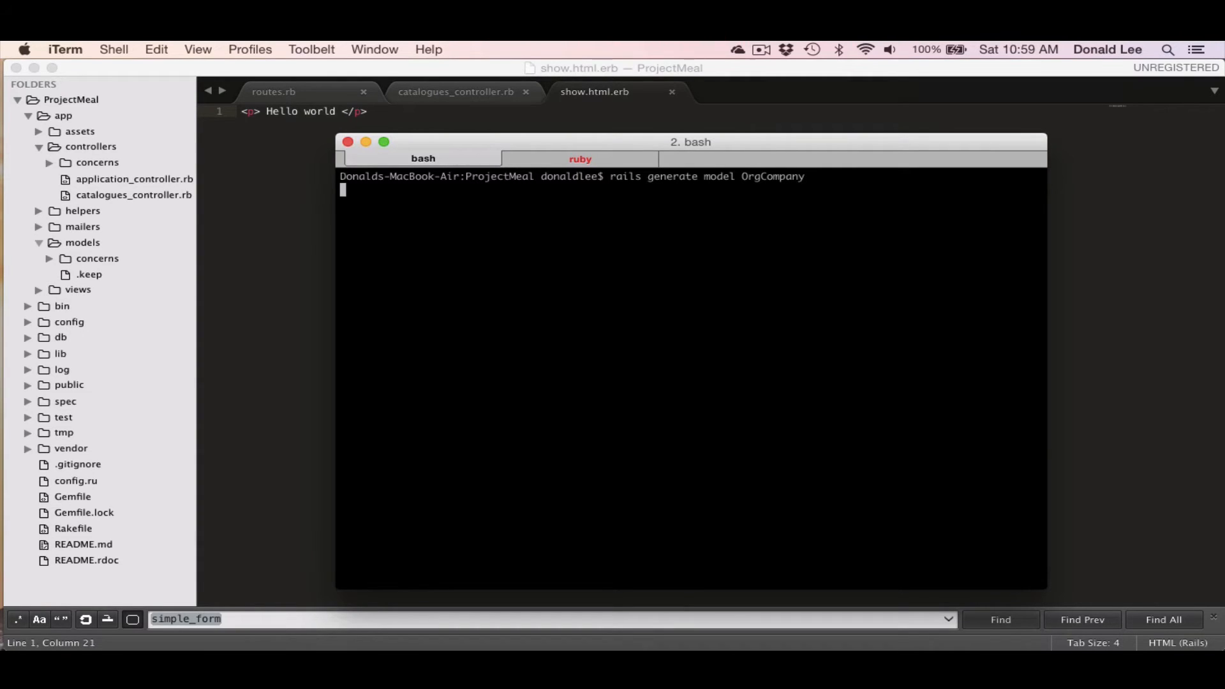
left_click(422, 158)
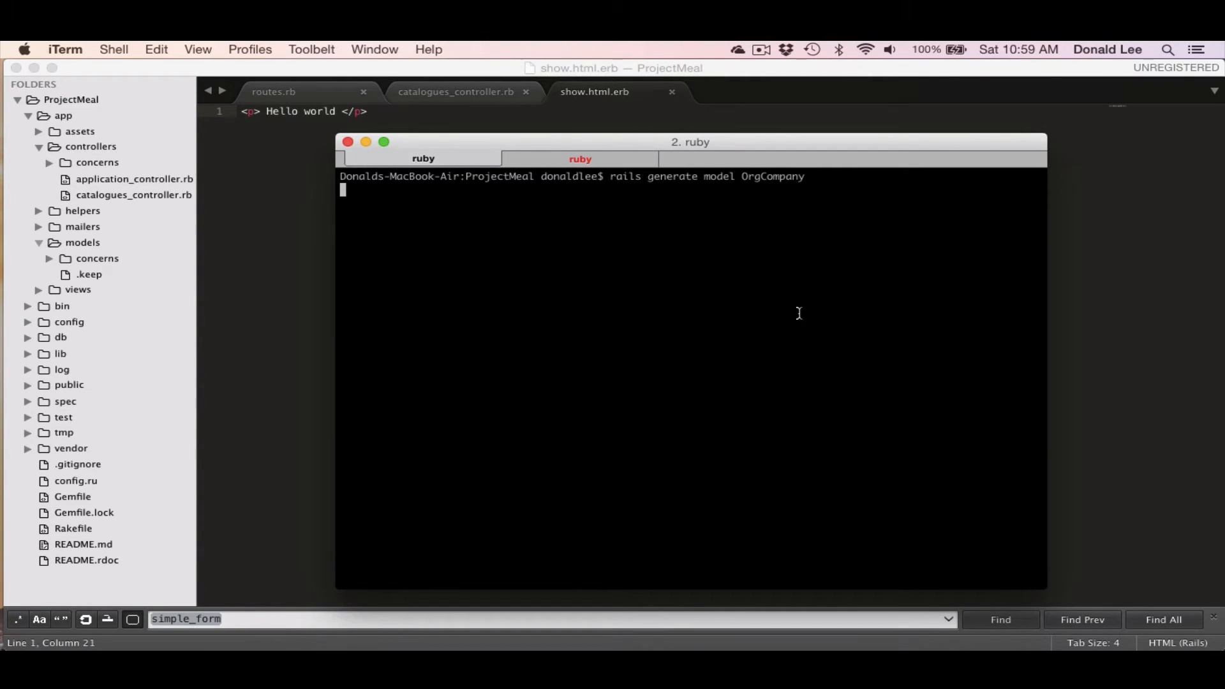
mouse_move(749, 294)
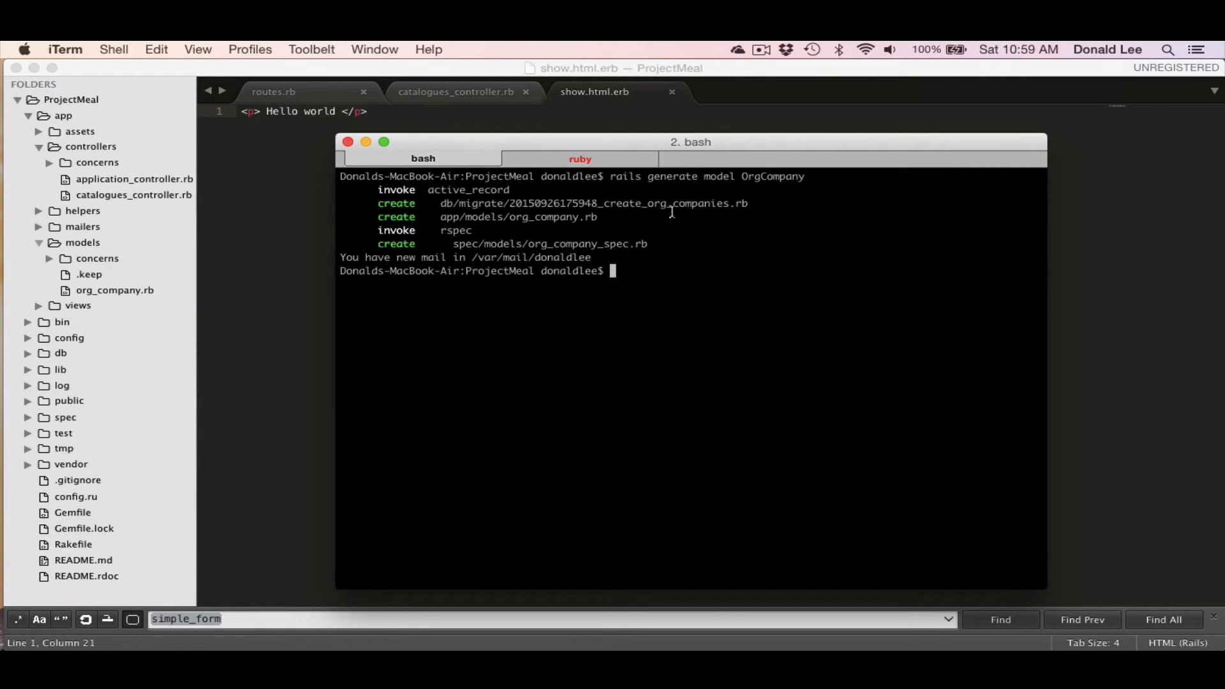
mouse_move(498, 220)
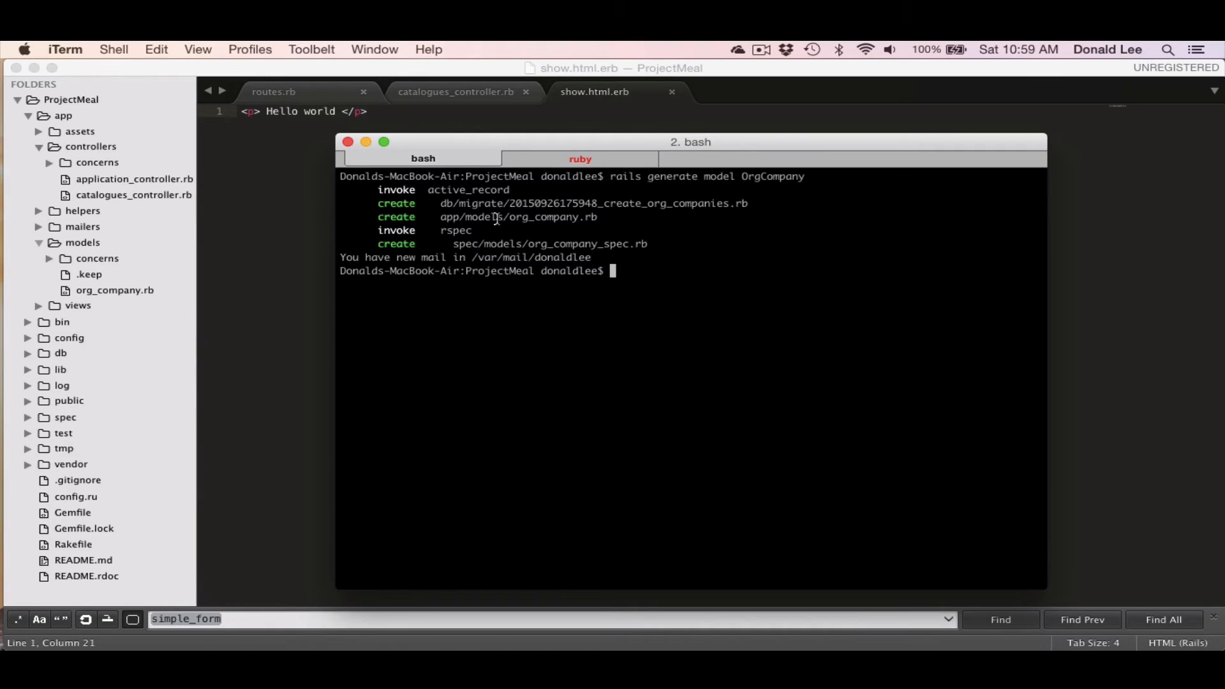
mouse_move(630, 230)
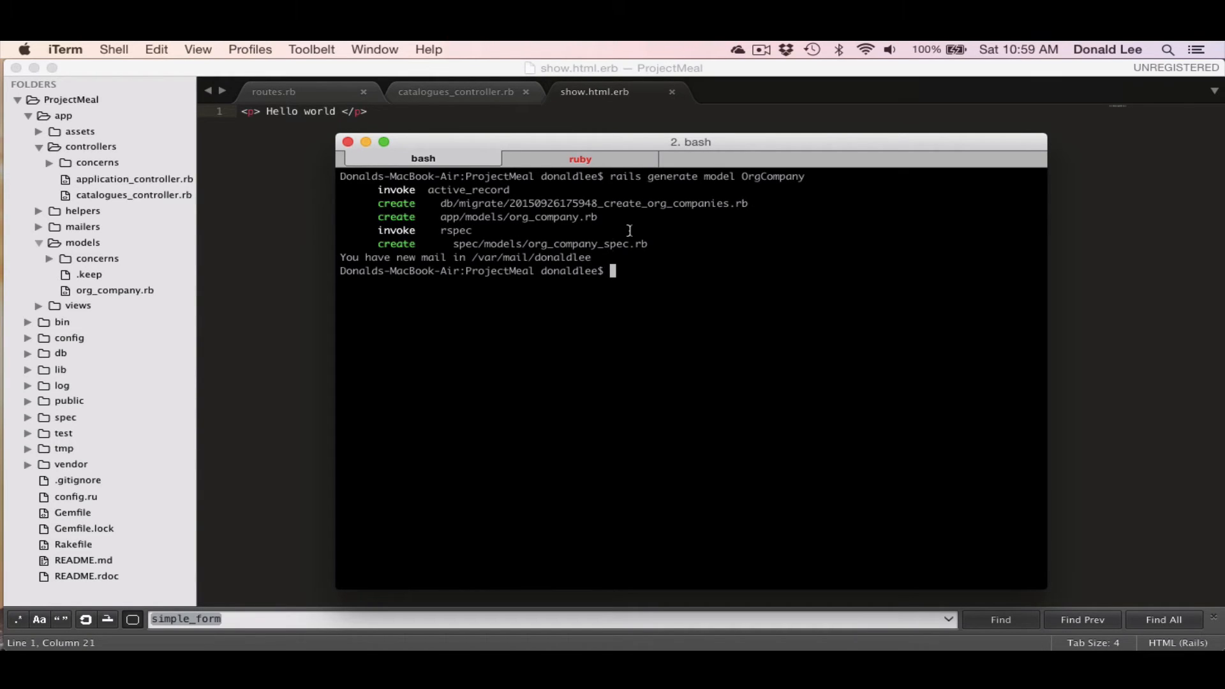
mouse_move(658, 250)
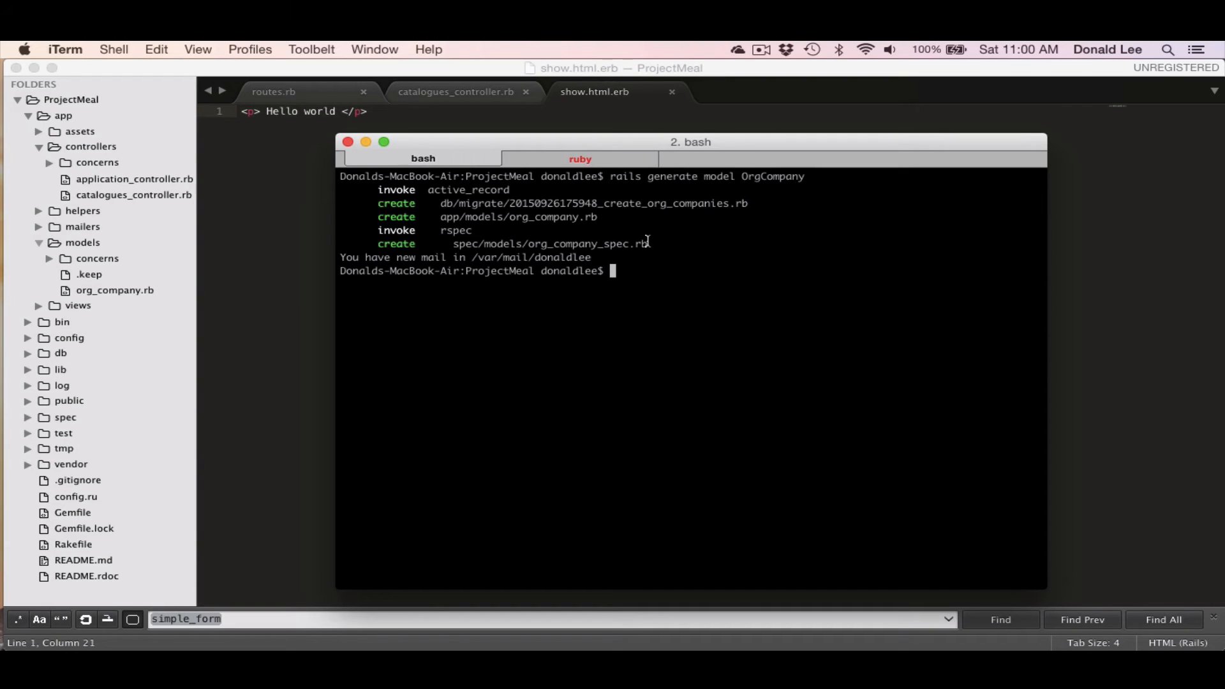
mouse_move(385, 229)
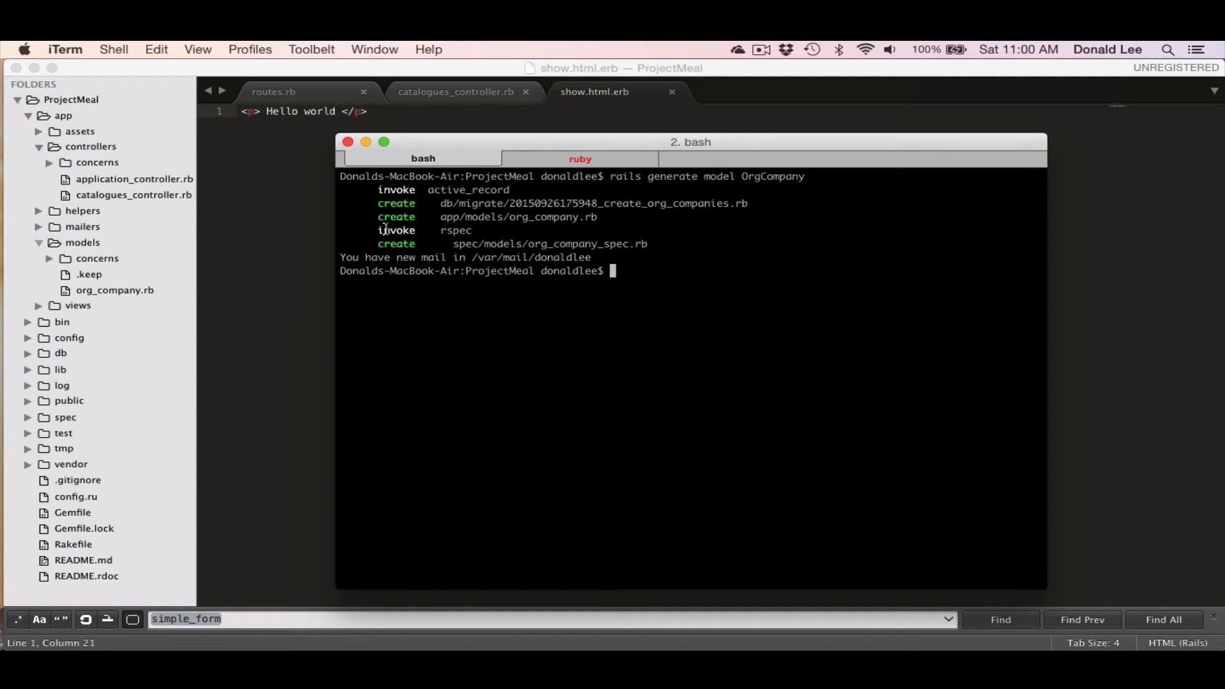
mouse_move(311, 268)
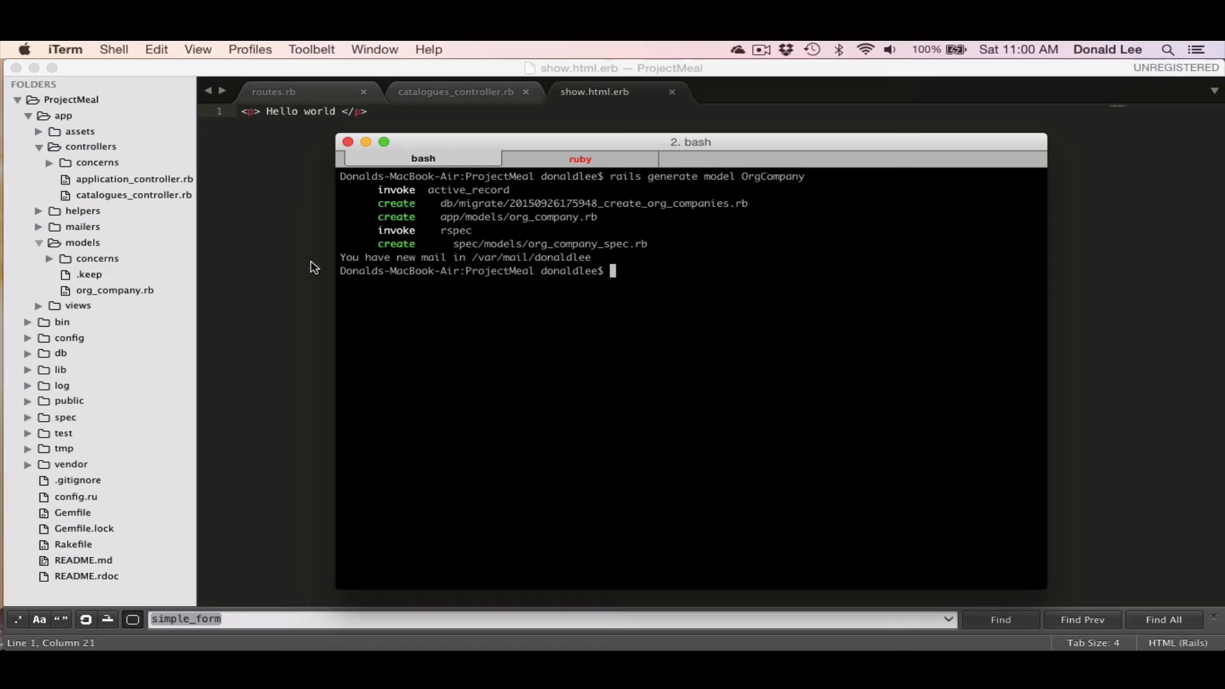
mouse_move(305, 269)
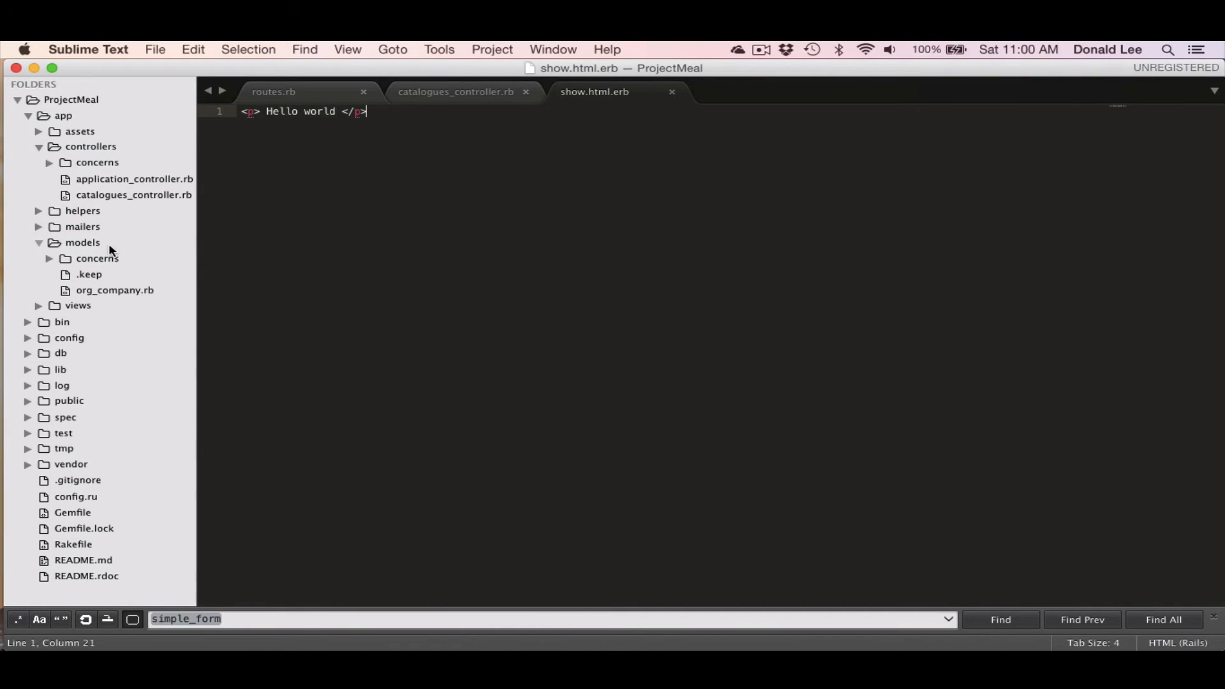
mouse_move(122, 290)
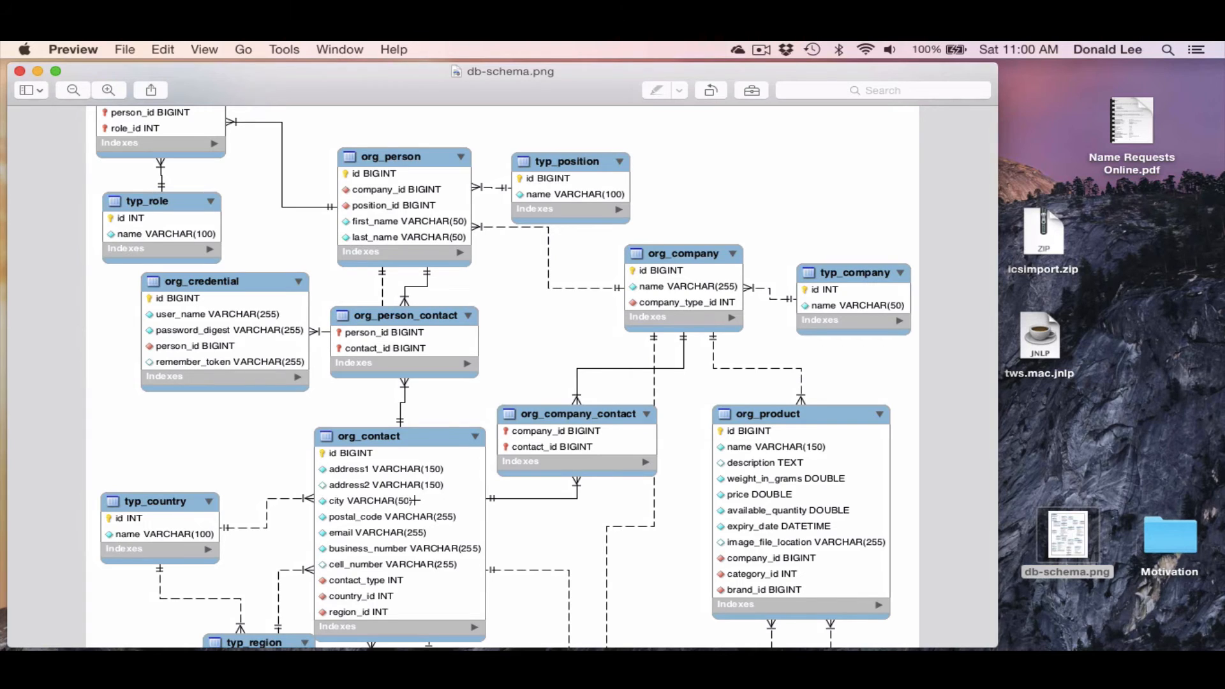
mouse_move(588, 446)
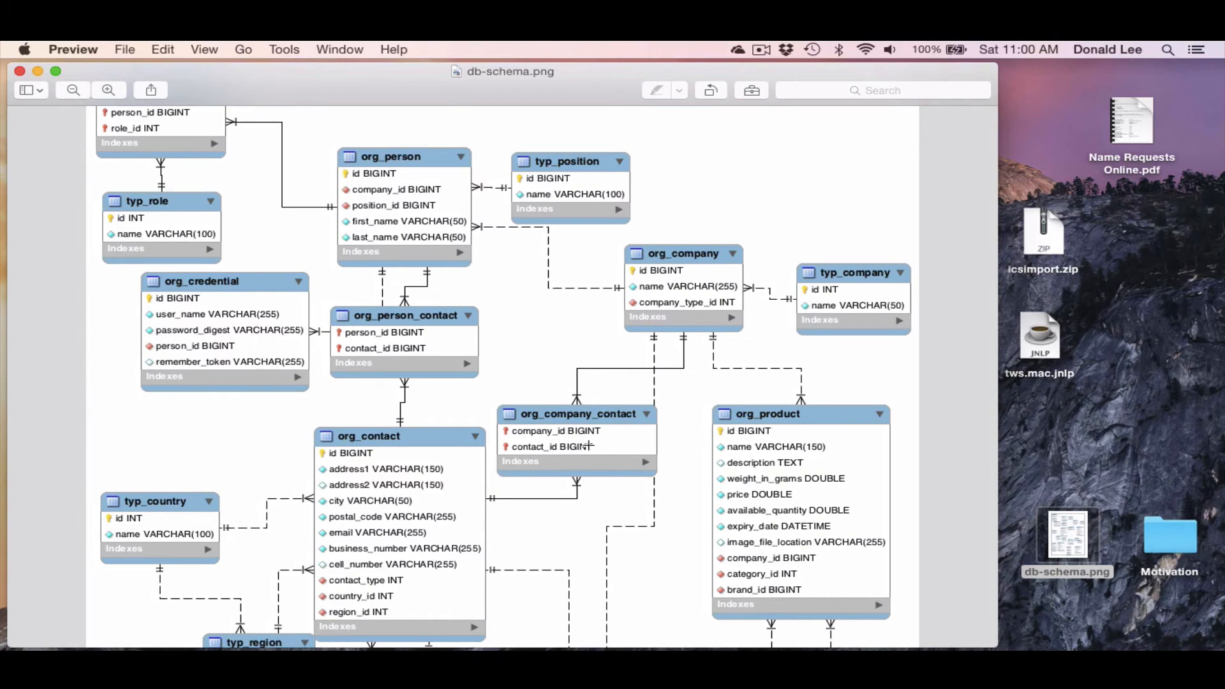
mouse_move(578, 450)
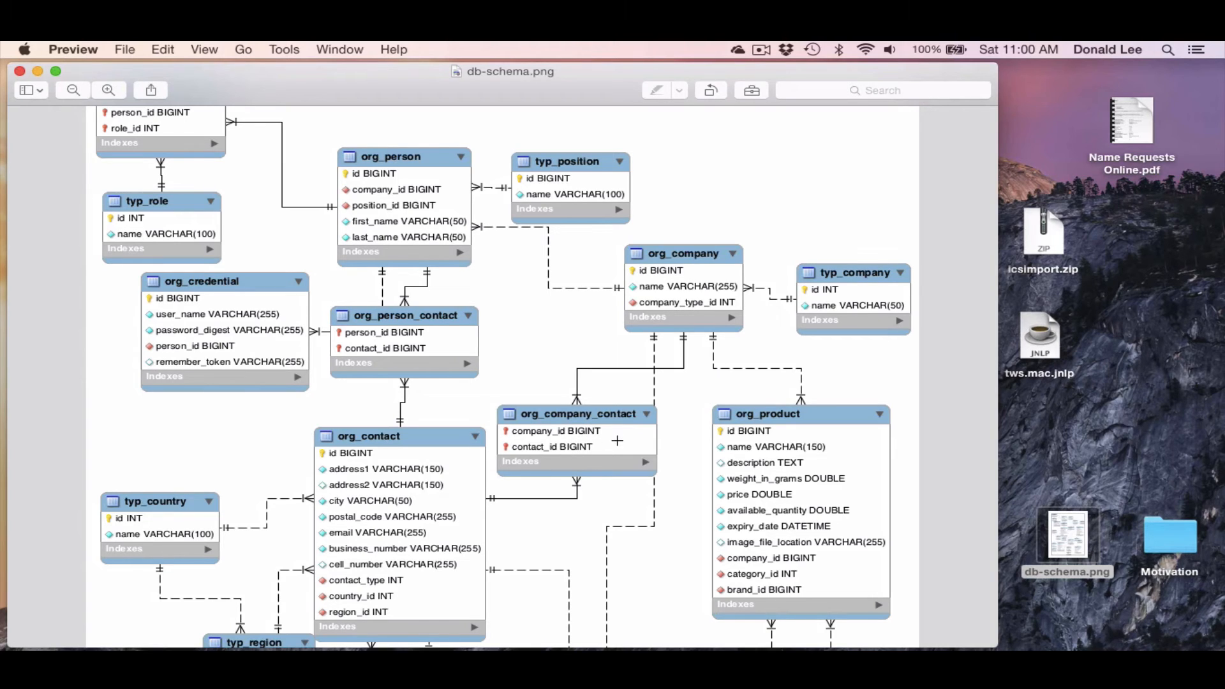
mouse_move(749, 414)
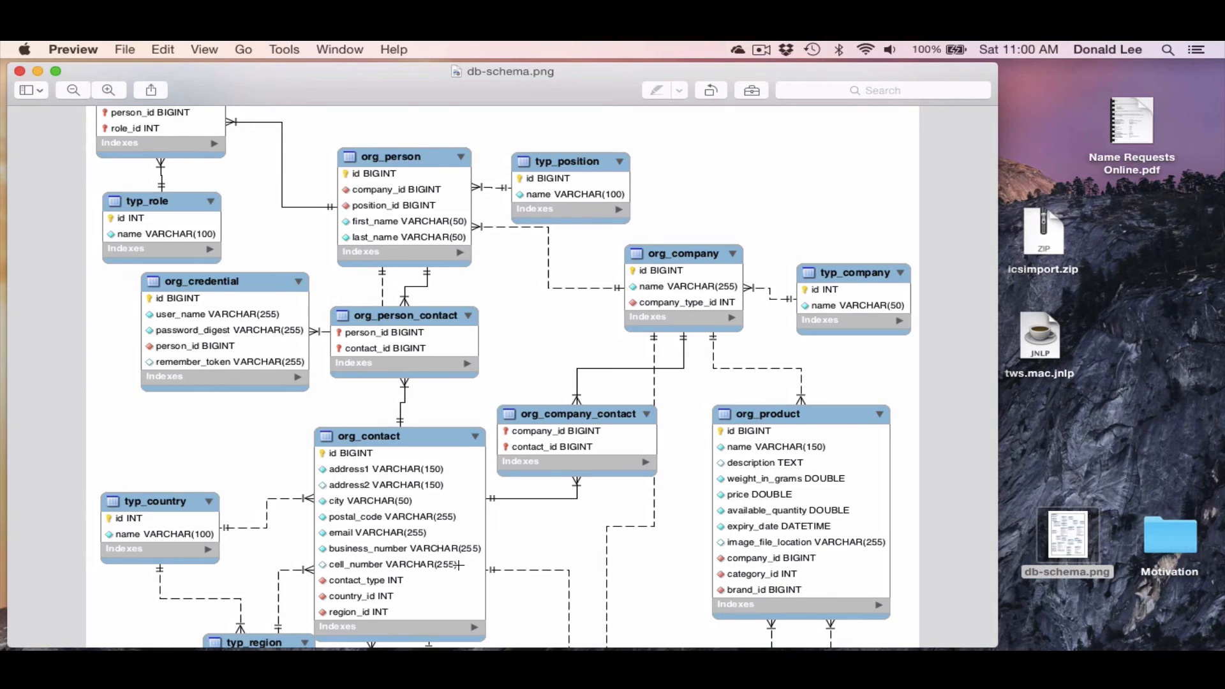
mouse_move(612, 314)
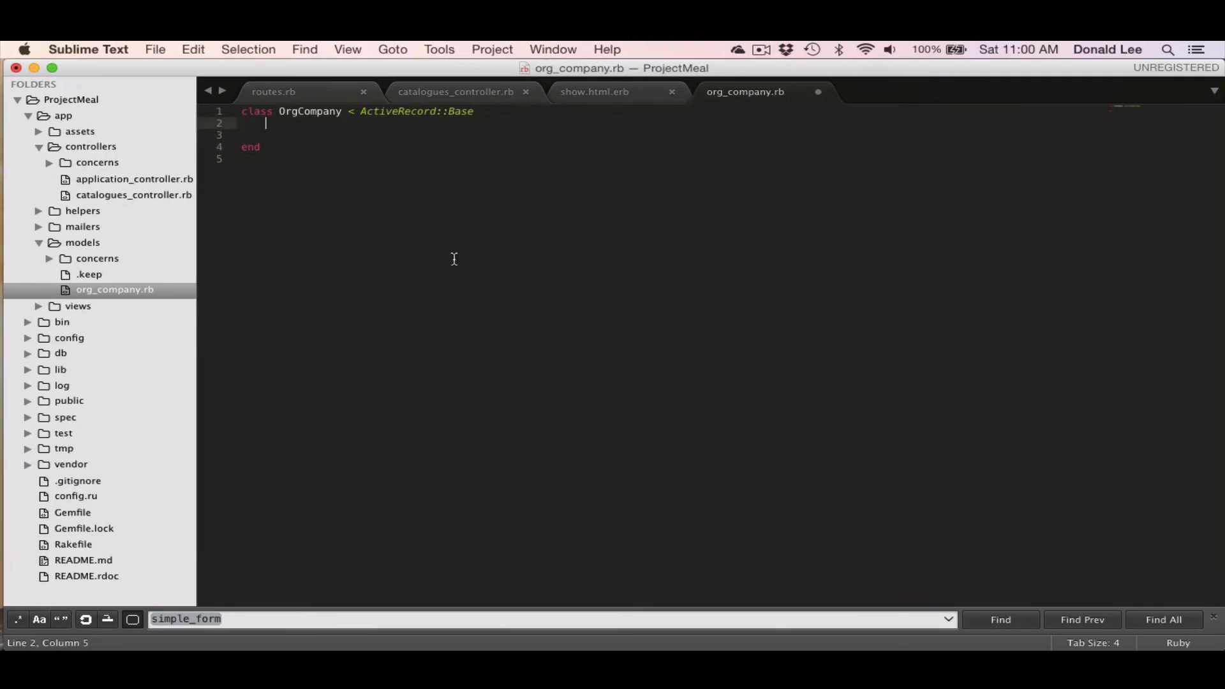
mouse_move(457, 177)
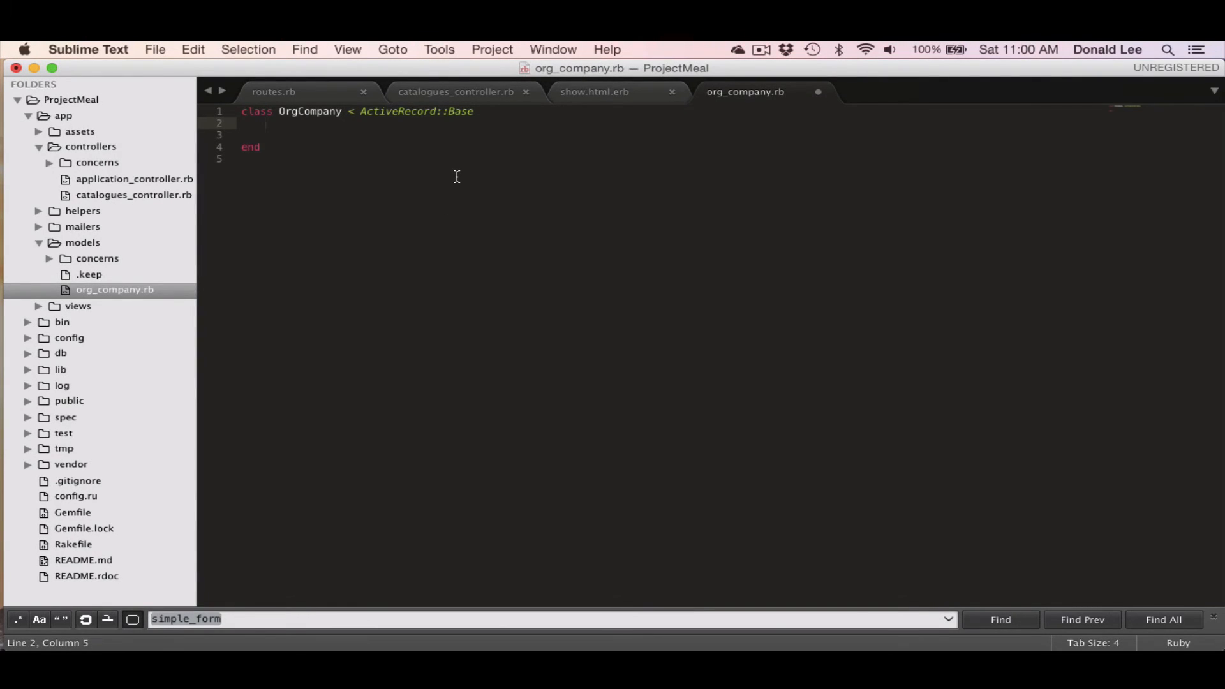
Add 'has_and_belong_to_many :org_contacts' inside the OrgCompany class.
type("has")
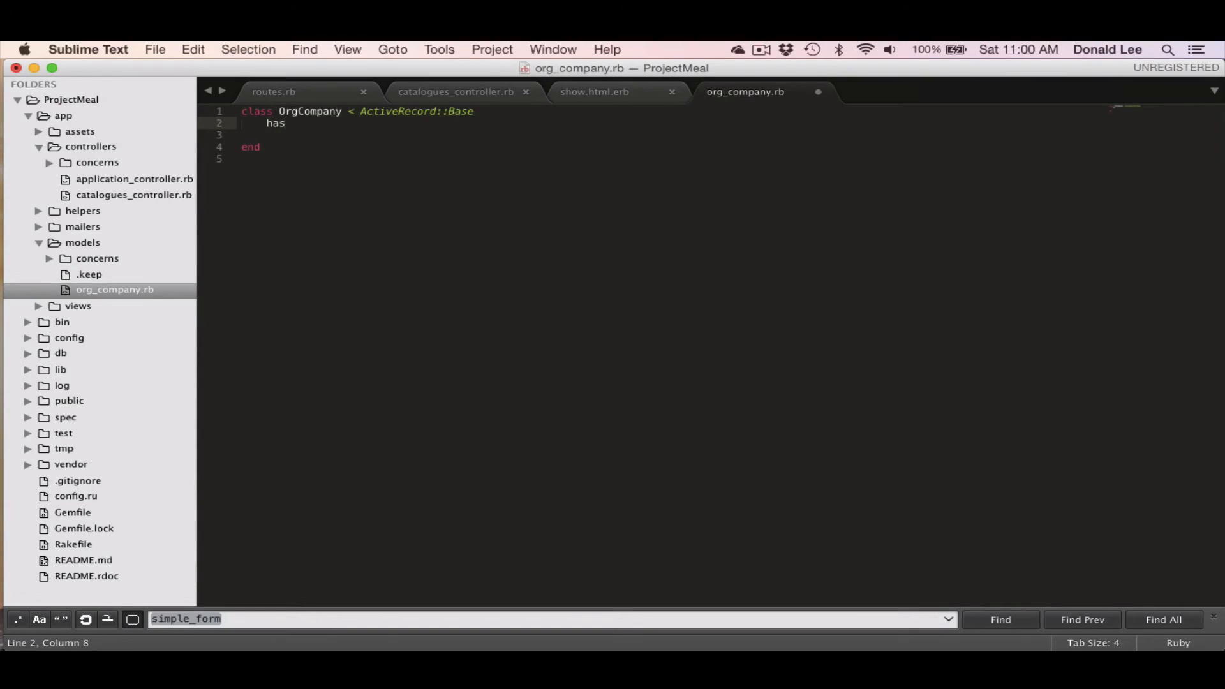
type("_and_belong")
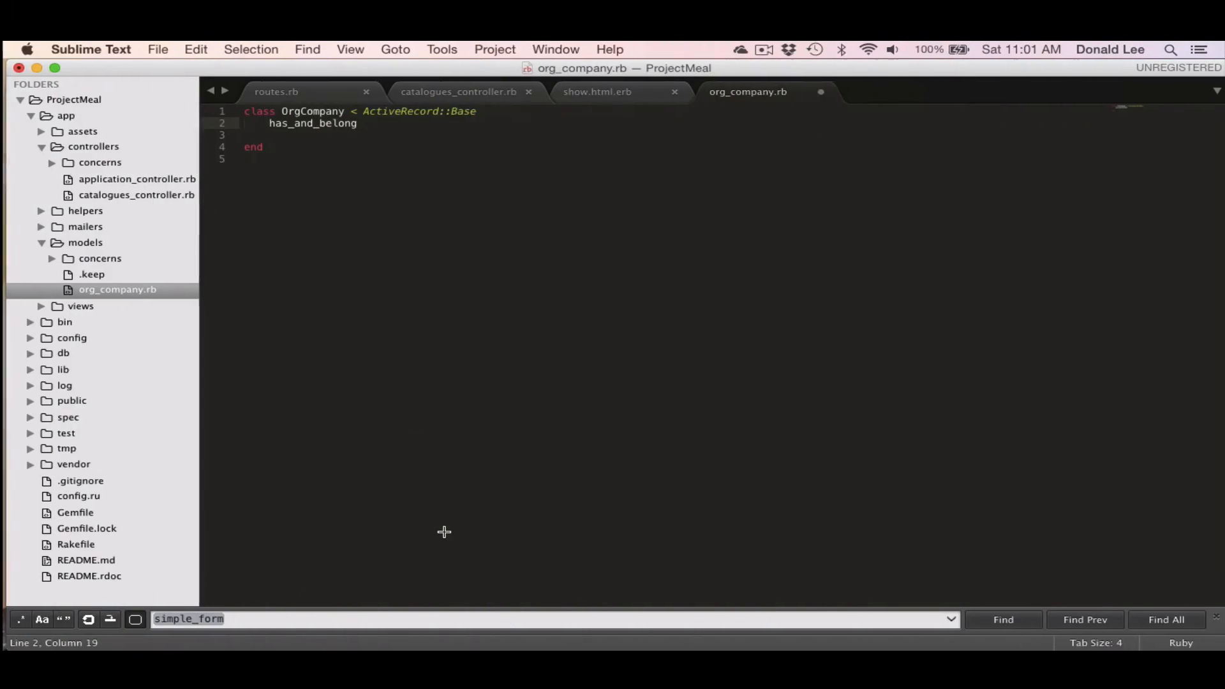
type("_to")
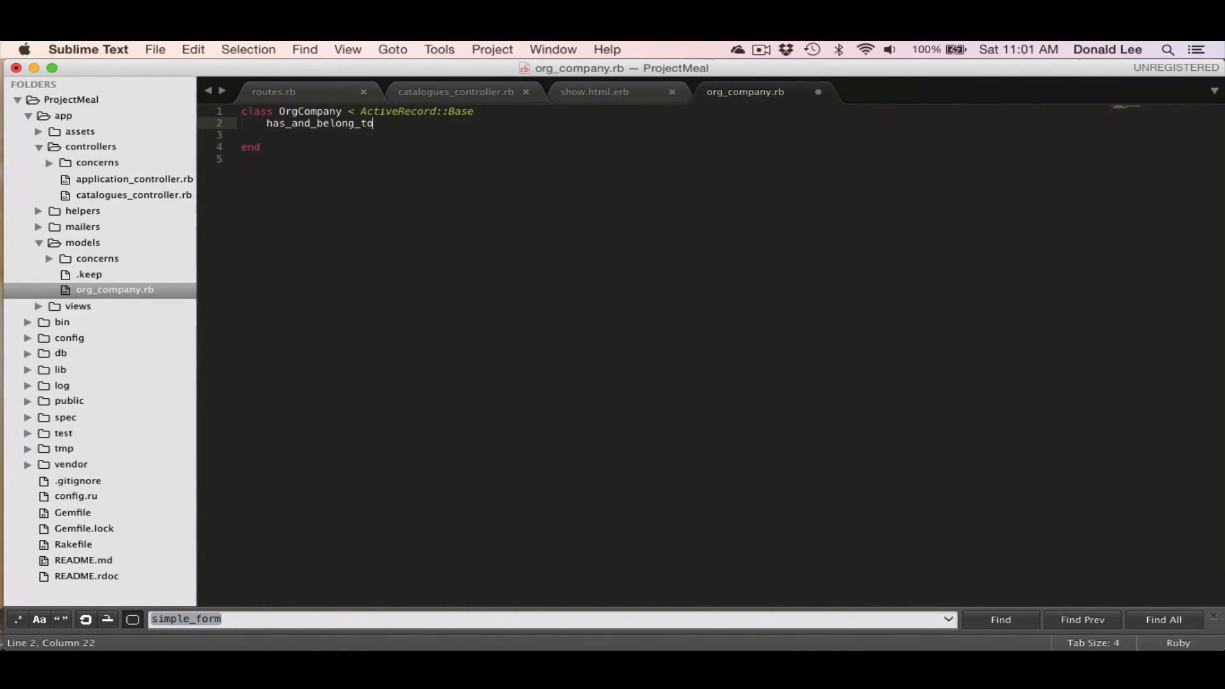
type("_many :")
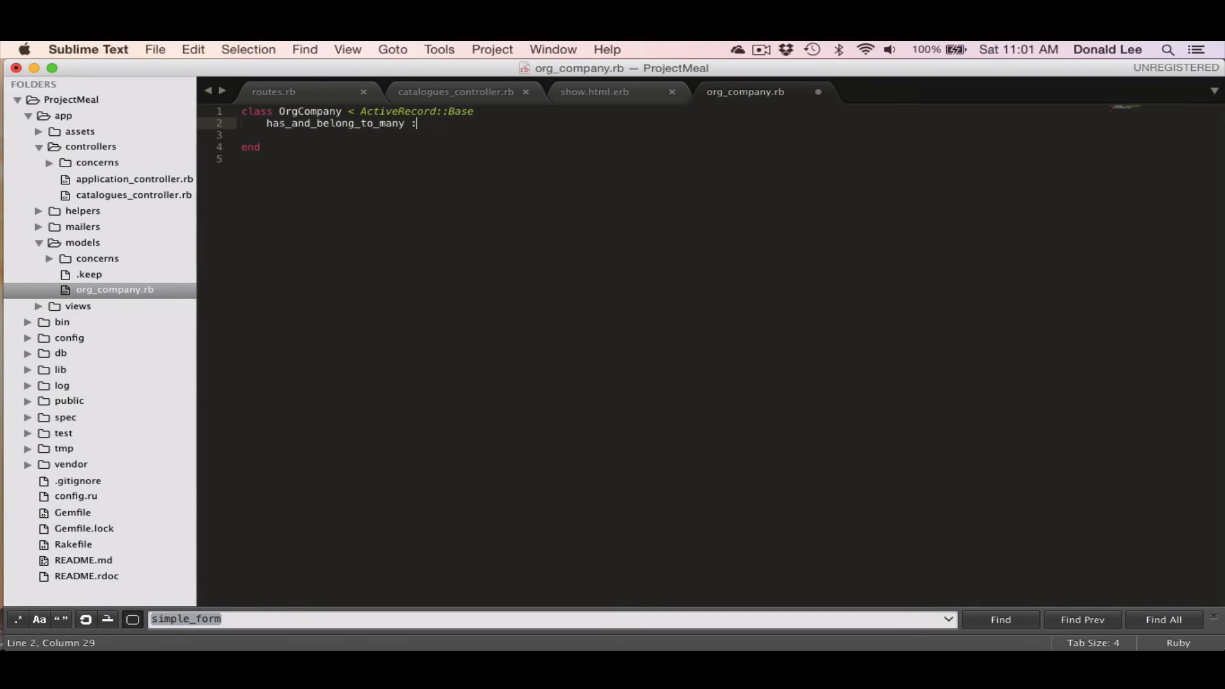
type(":org_contacts")
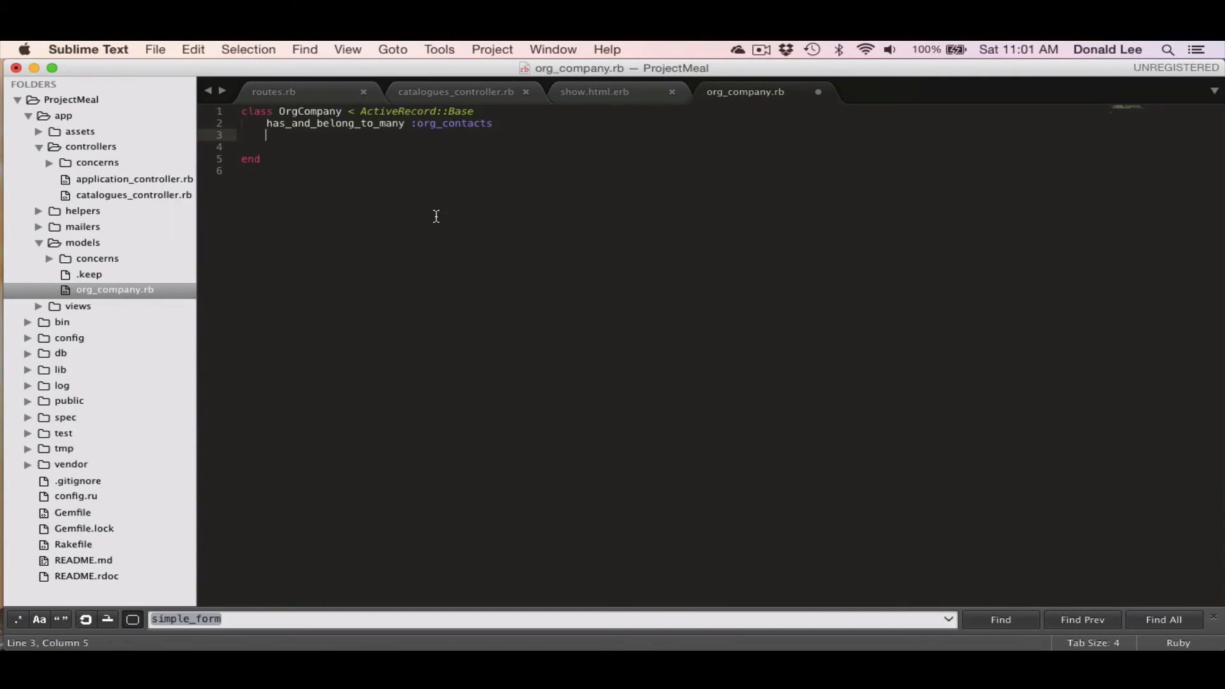
Add 'has_many :org_persons' and begin another has_many line with org_products.
type("has_many")
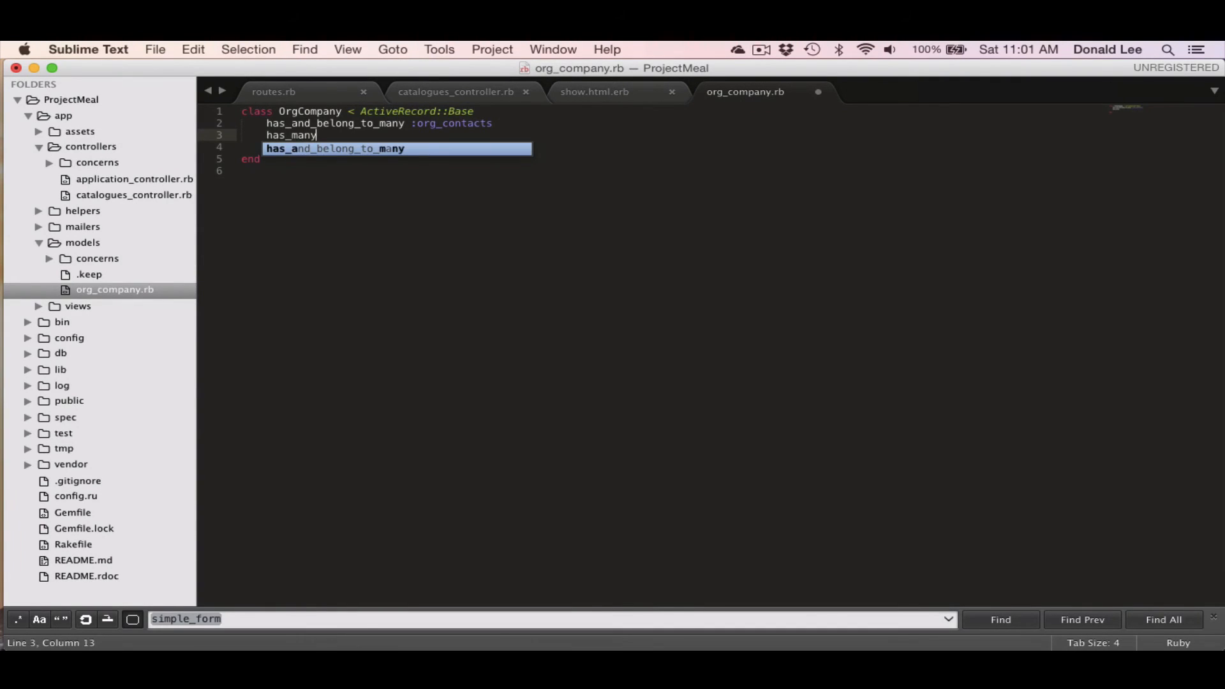
type(":org")
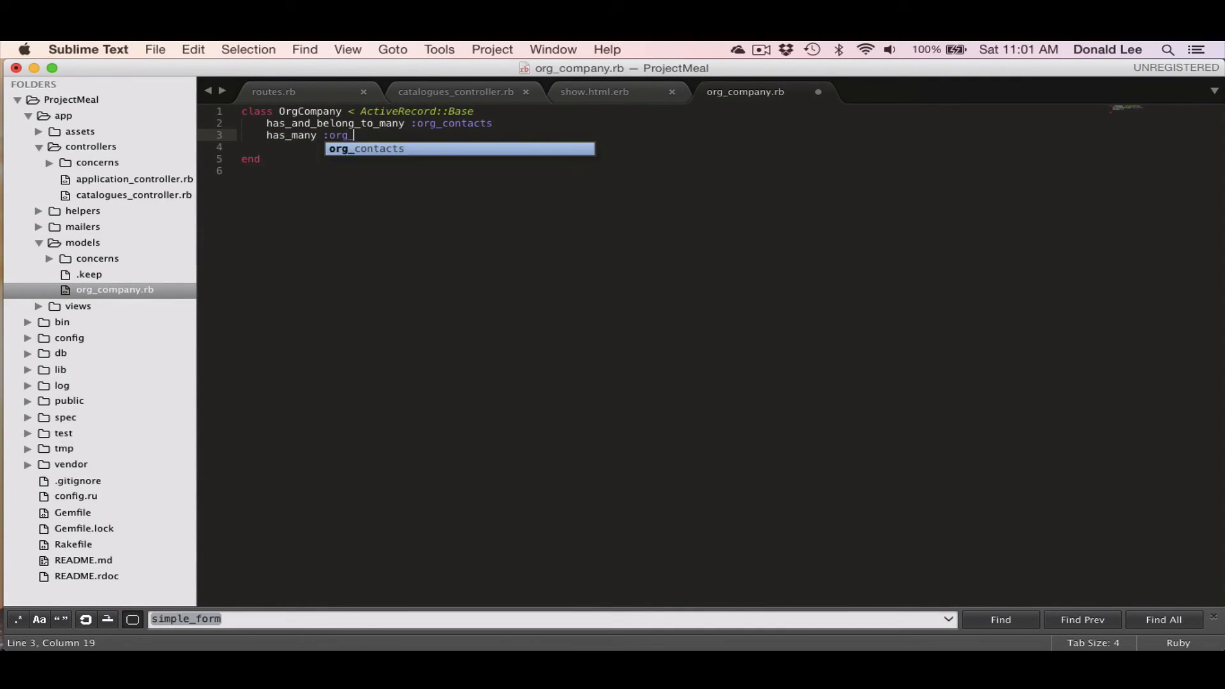
type("_persons")
left_click(450, 147)
type("has_many :")
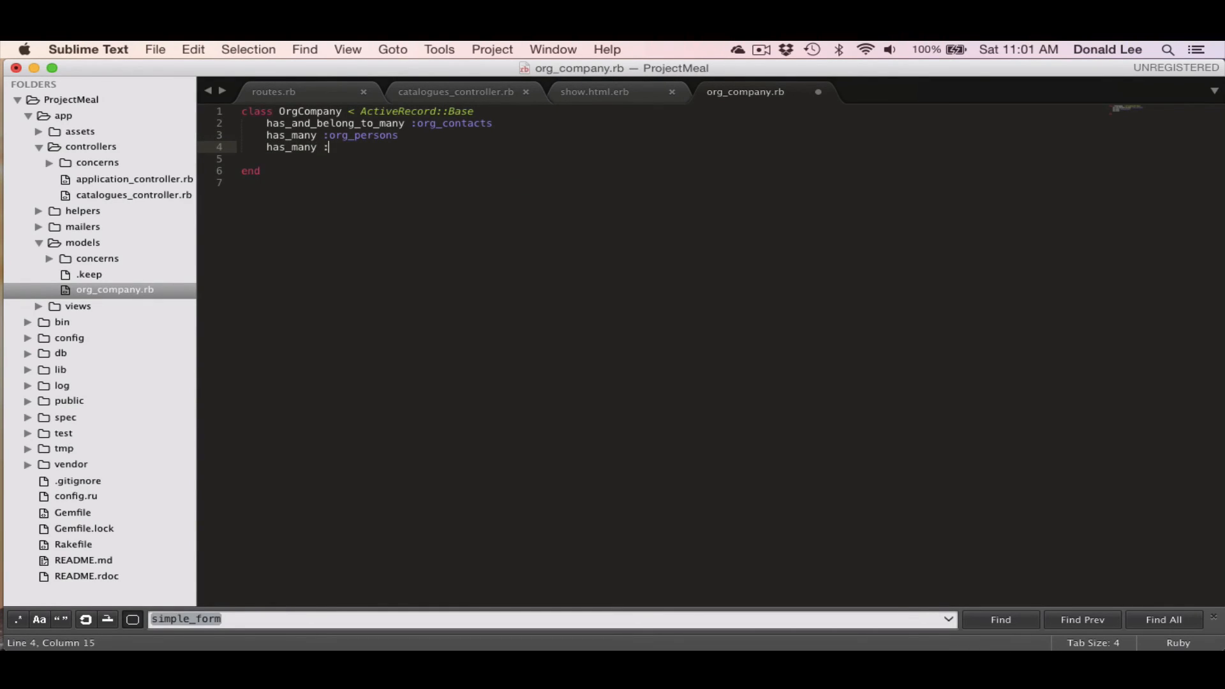
type("org_products")
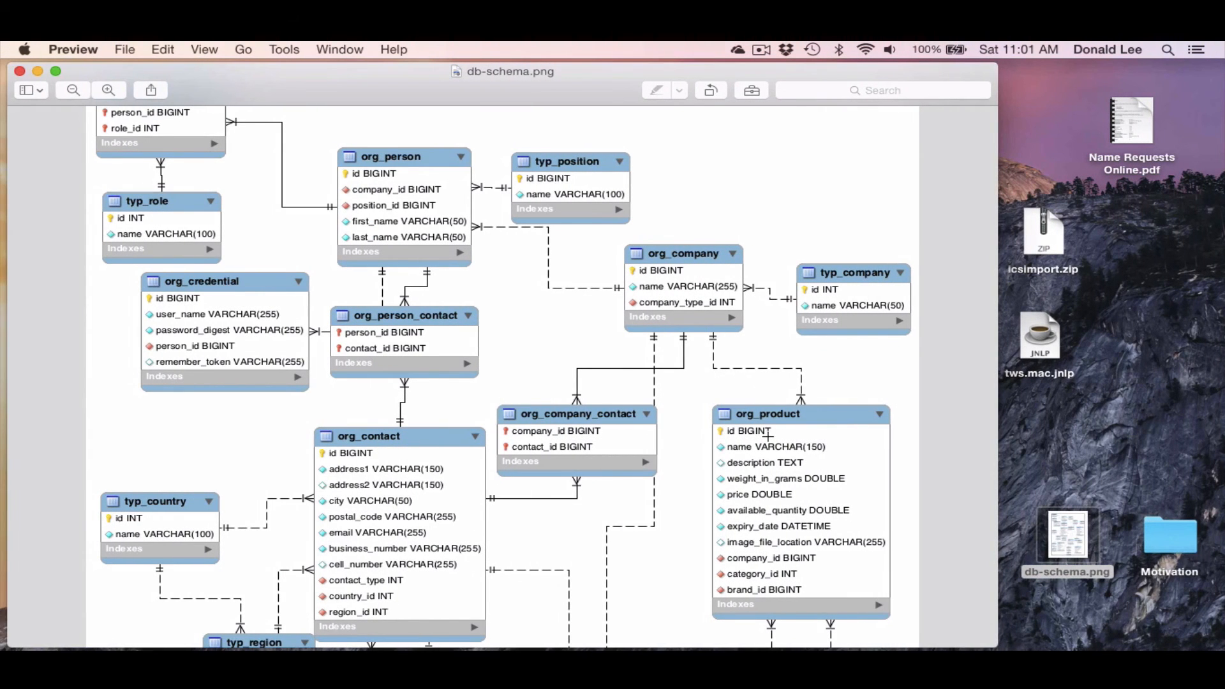
mouse_move(717, 386)
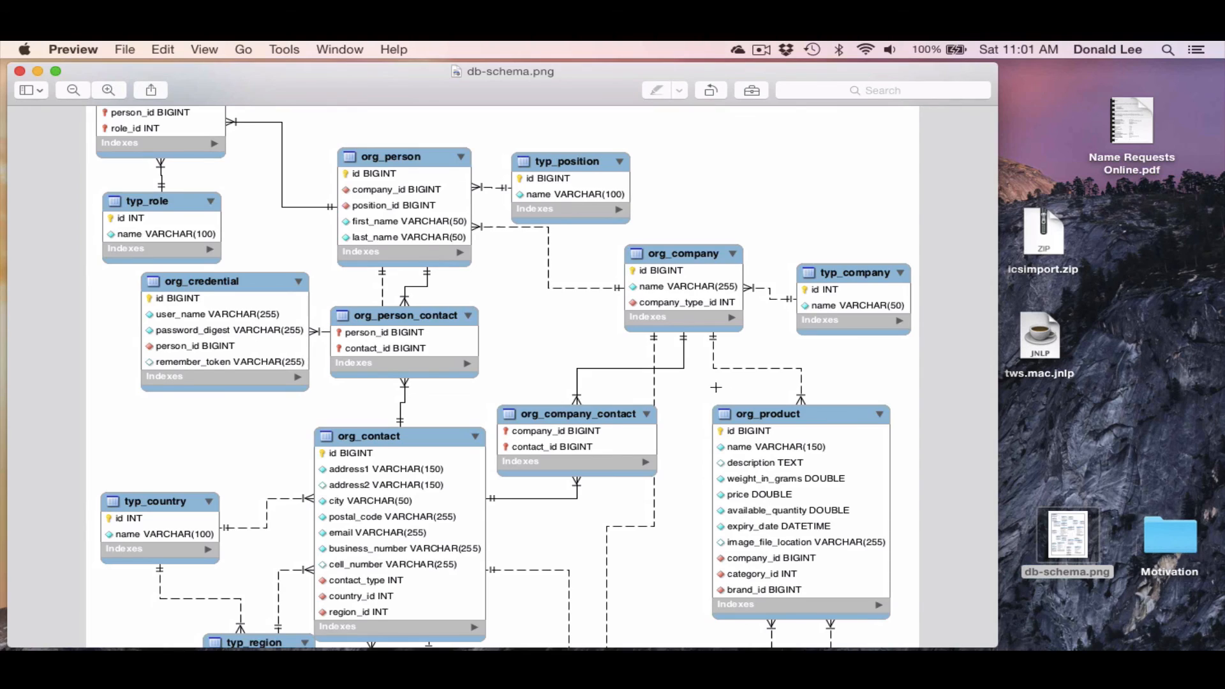
Scroll down the ERD diagram and back up to org_company's related tables.
scroll("down", 3)
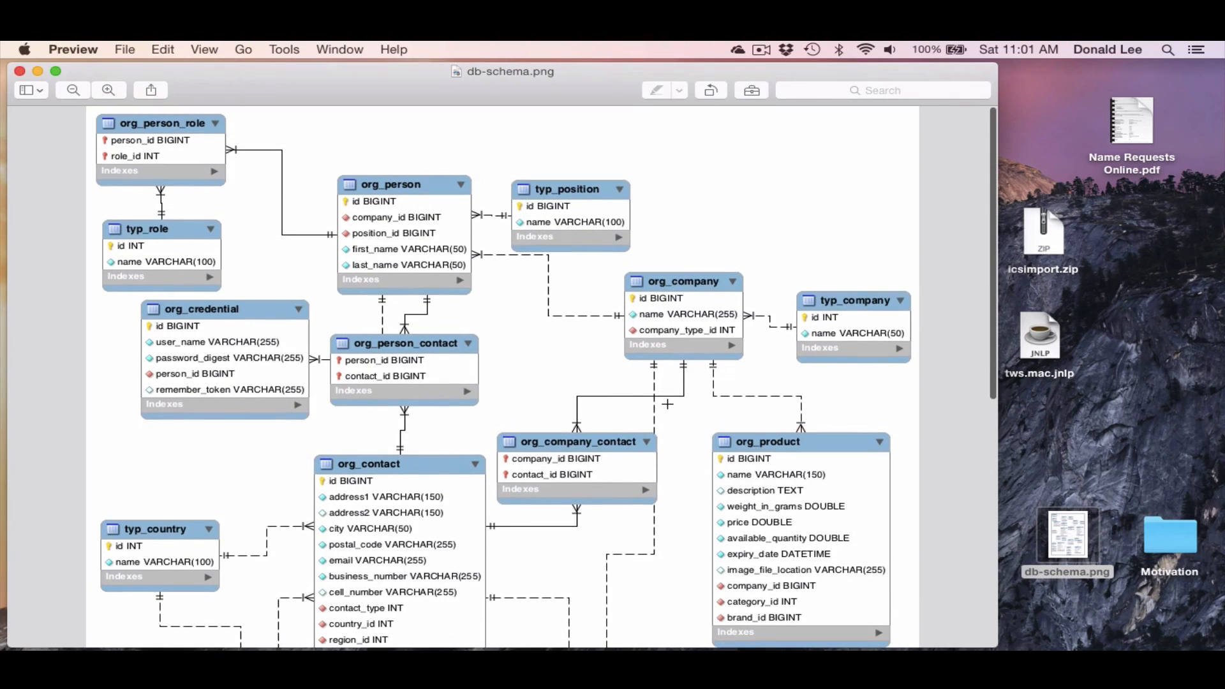
scroll("down", 3)
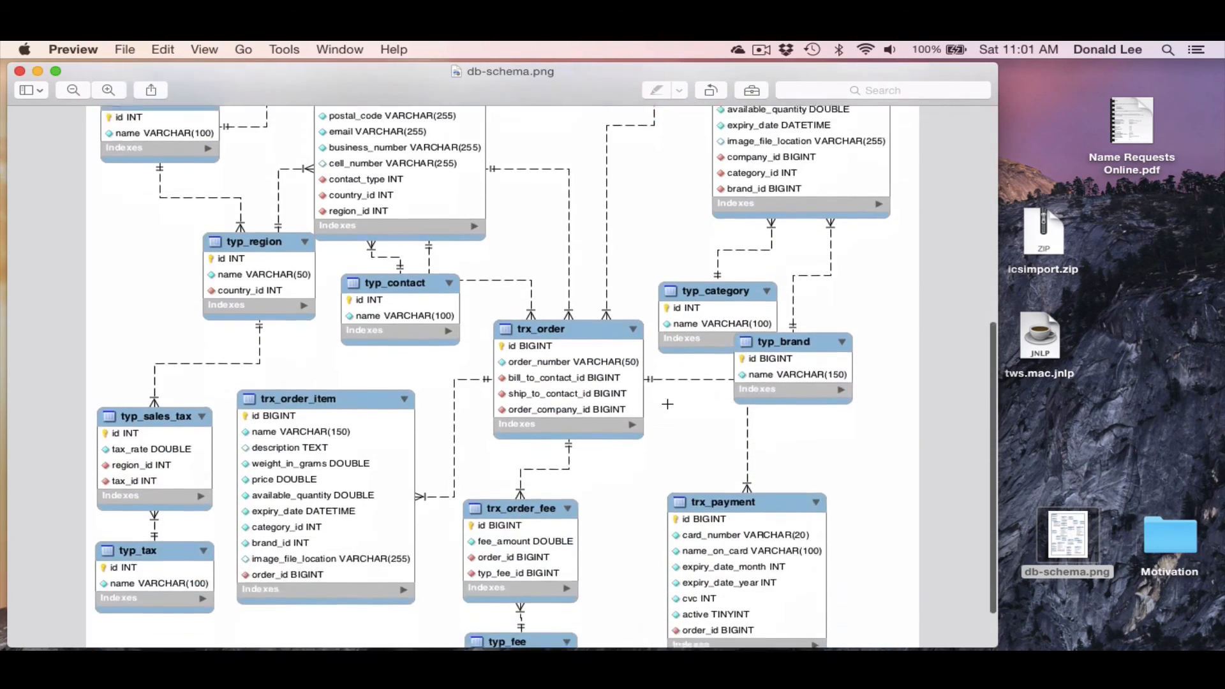
scroll("up", 3)
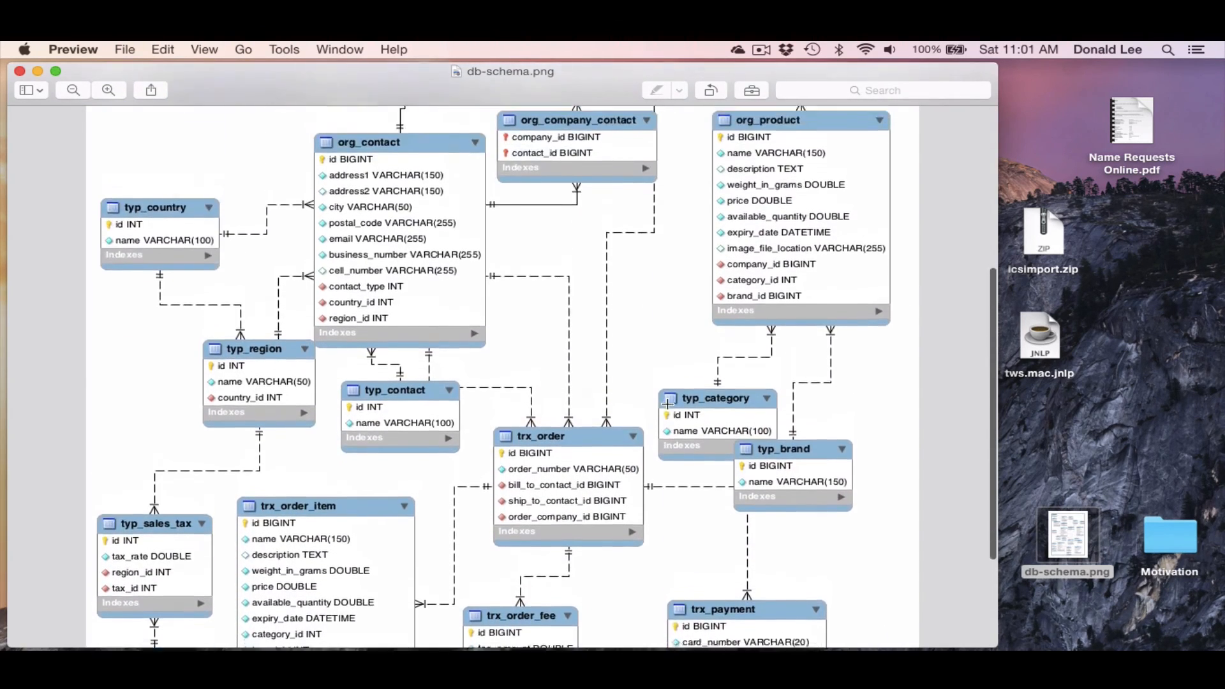
scroll("up", 3)
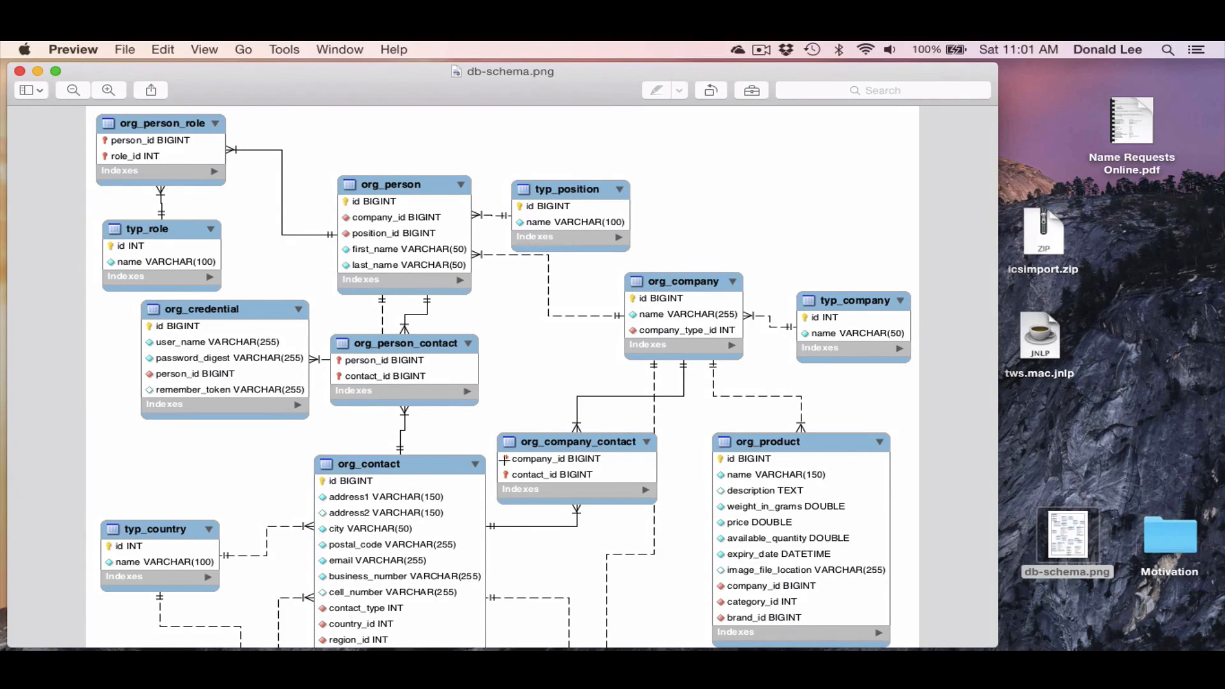
mouse_move(822, 447)
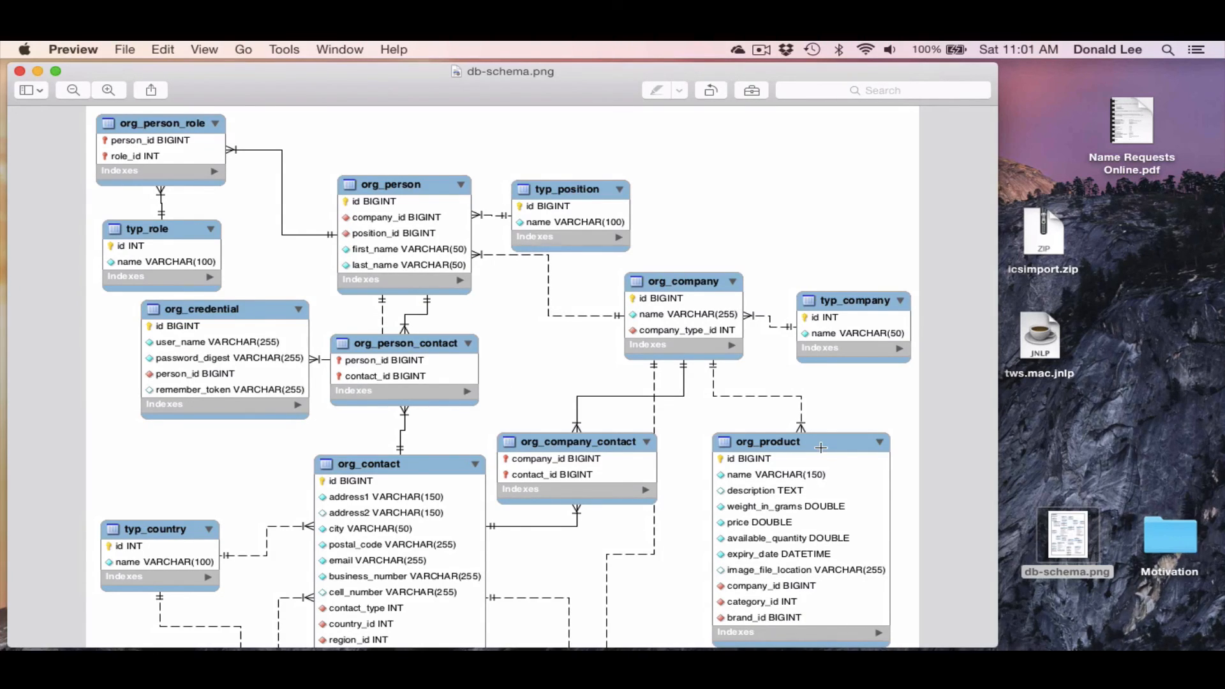